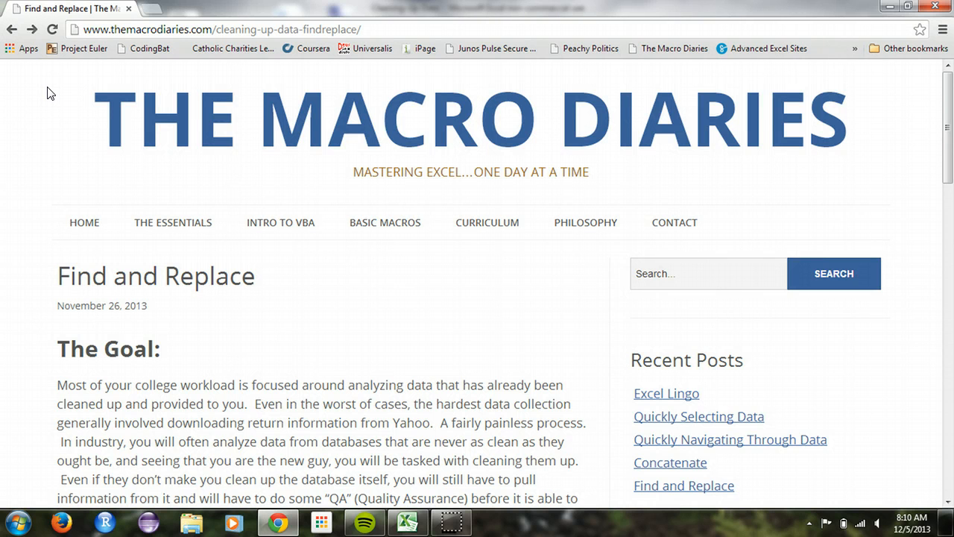
Scroll through the lesson page on cleaning up data before switching to Excel.
click(352, 337)
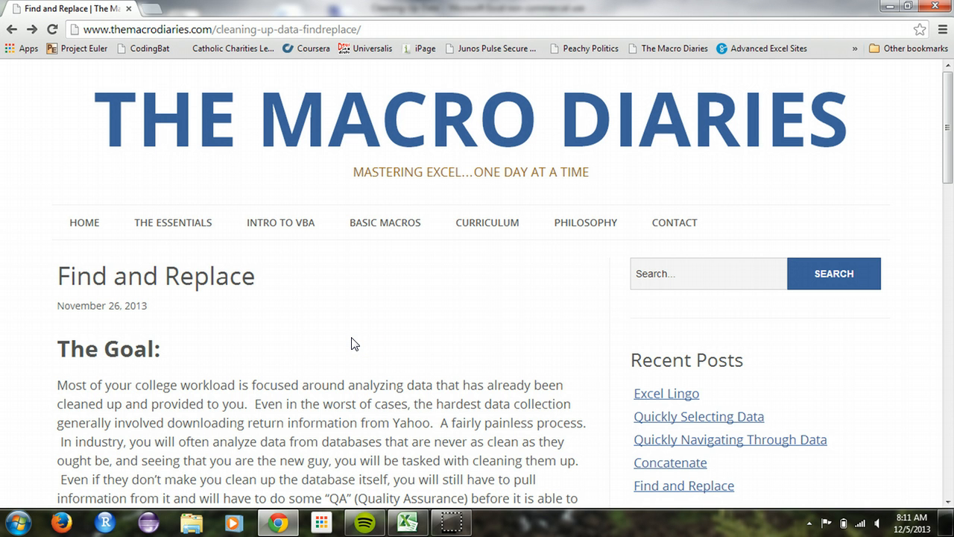
scroll(down, 3)
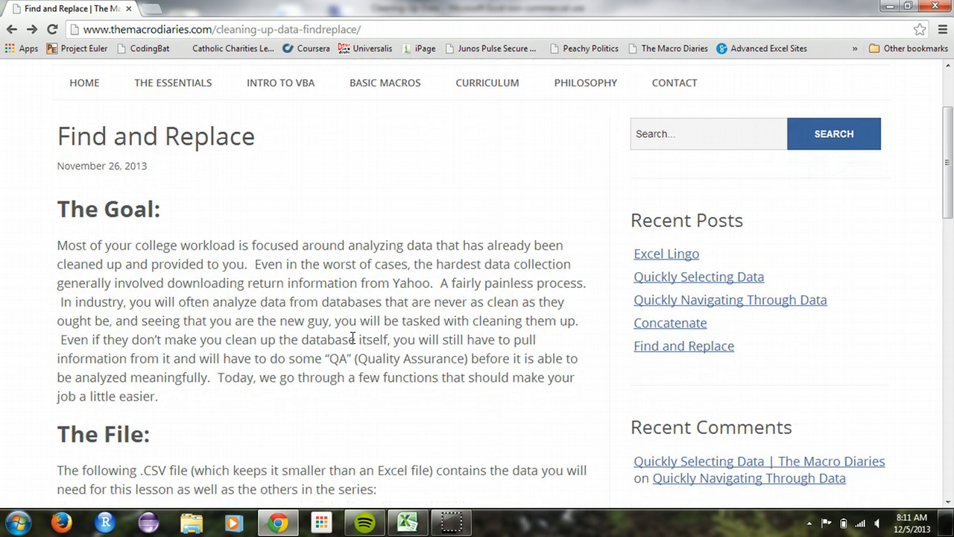
scroll(down, 3)
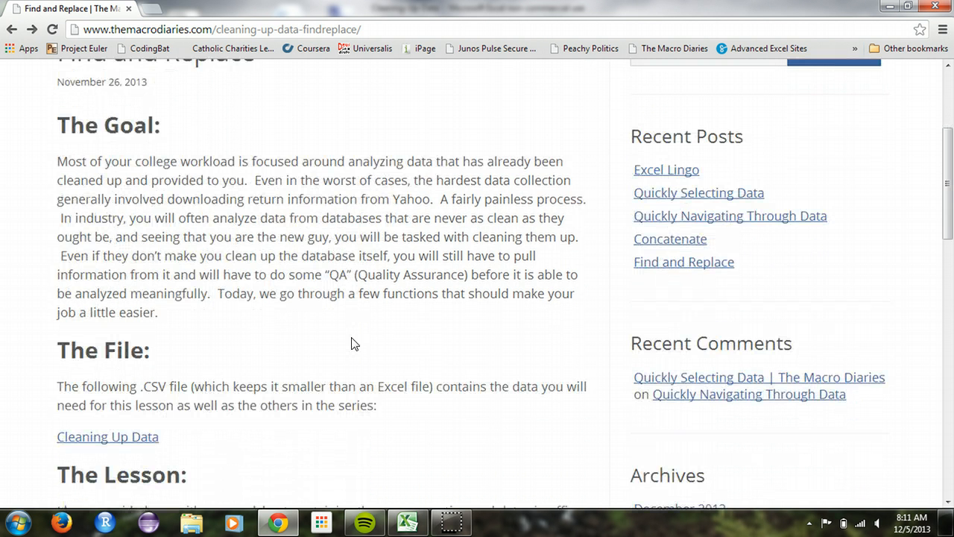
scroll(up, 3)
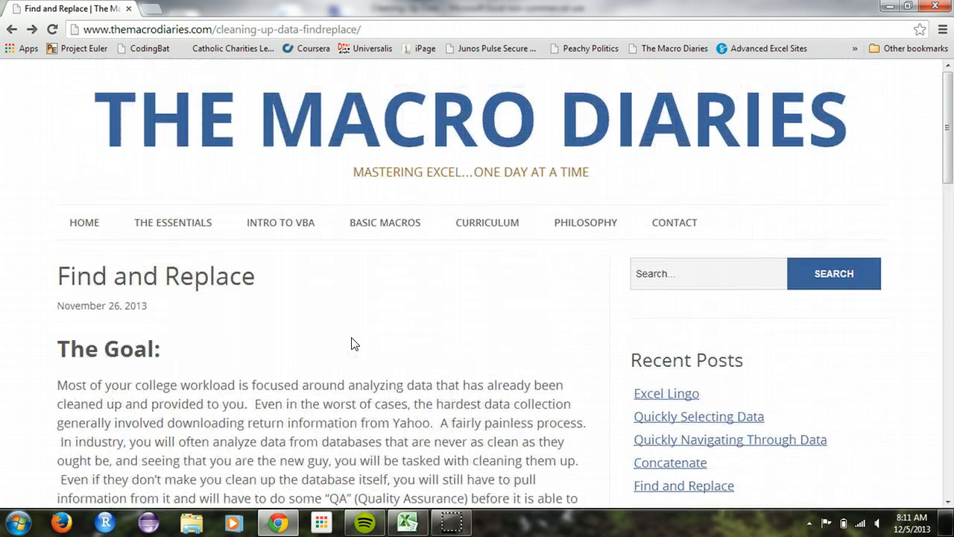
scroll(down, 3)
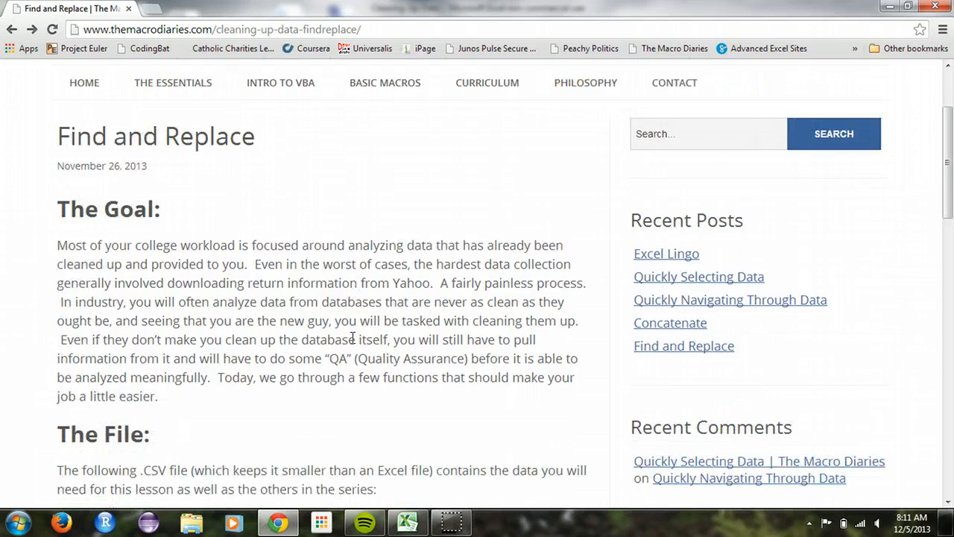
scroll(down, 3)
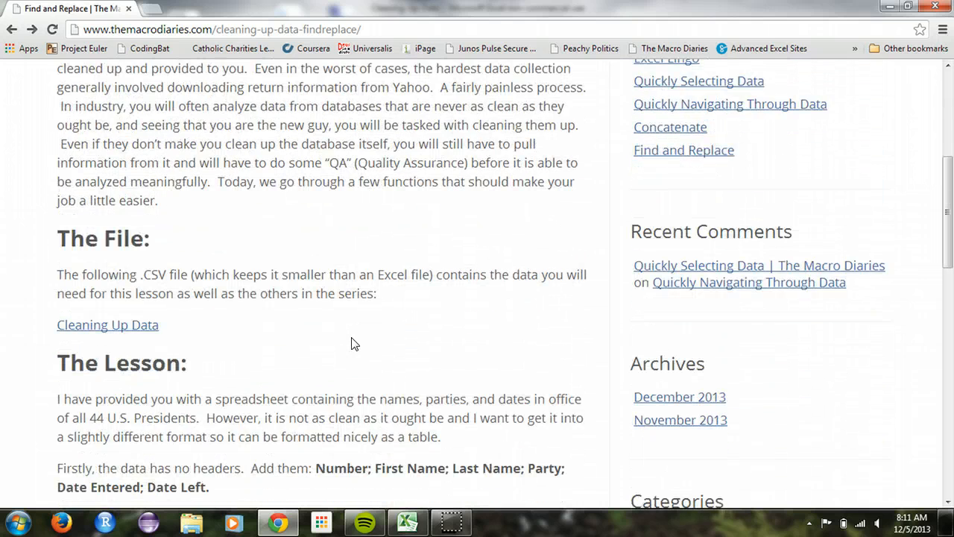
scroll(down, 3)
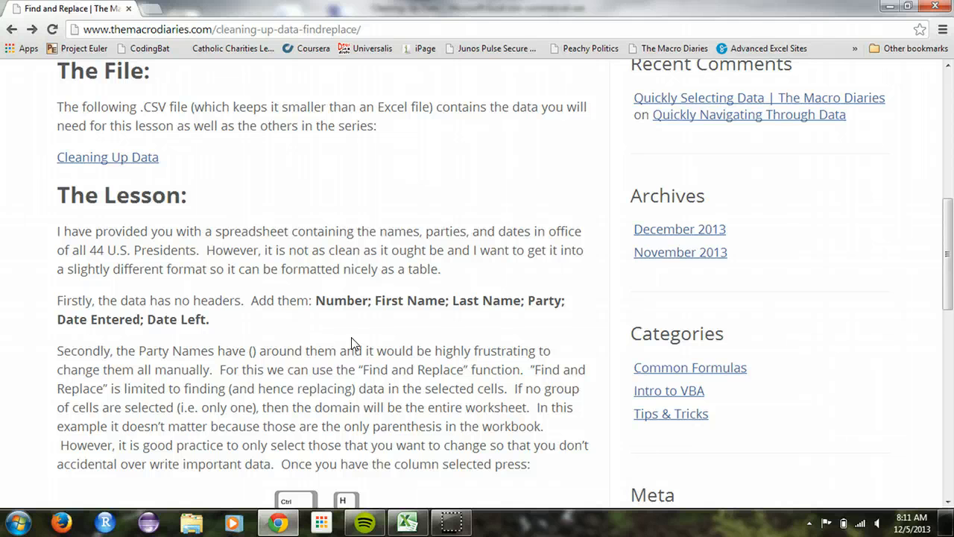
scroll(down, 3)
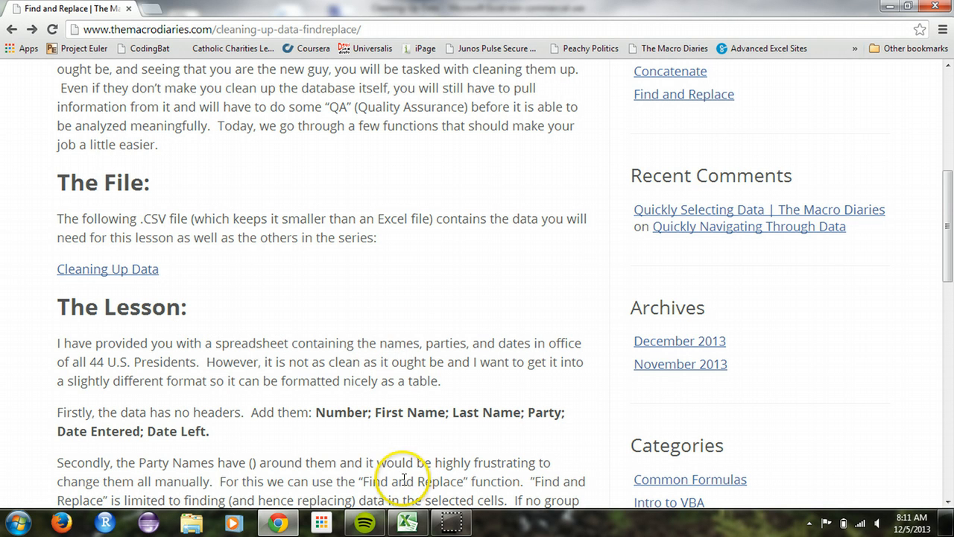
mouse_move(407, 520)
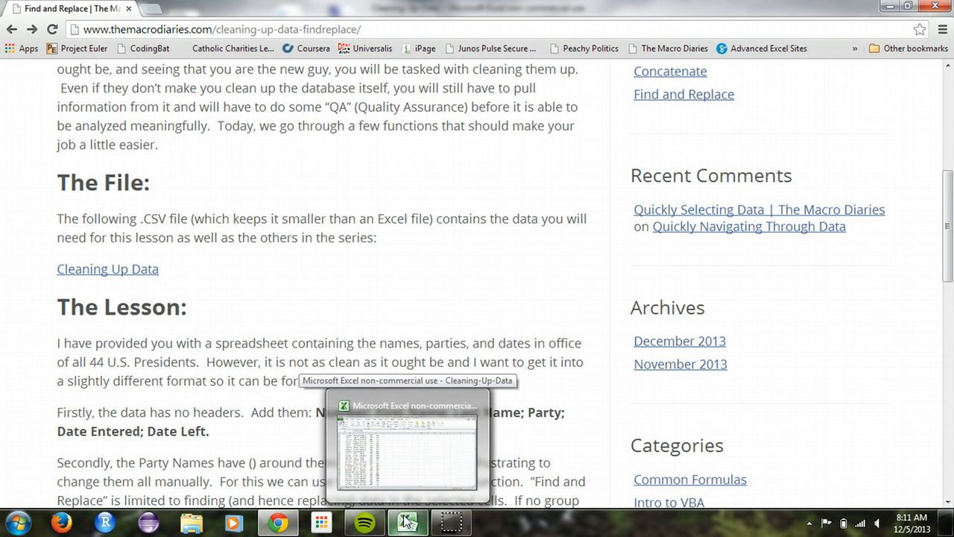
Switch to the Cleaning-Up-Data workbook and inspect the names and years of the presidents.
click(409, 518)
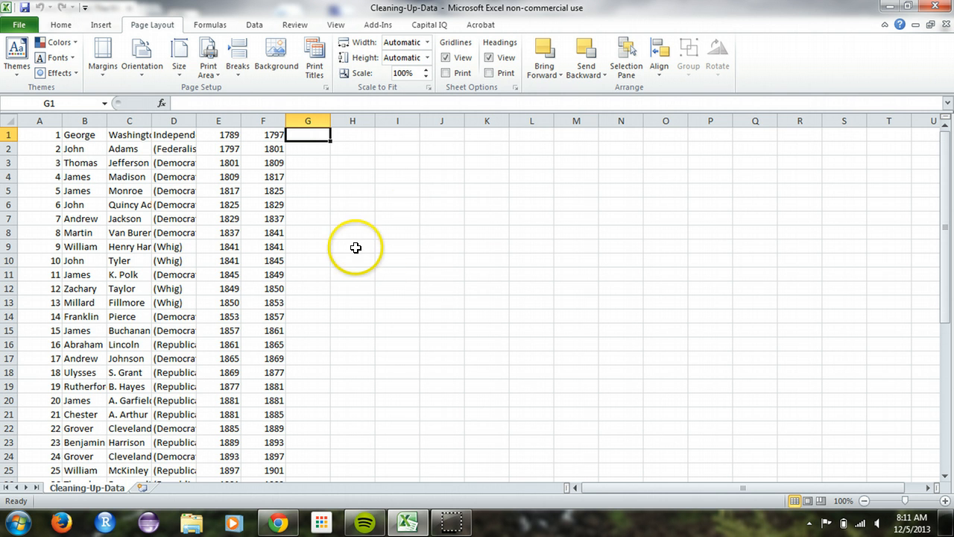
mouse_move(402, 218)
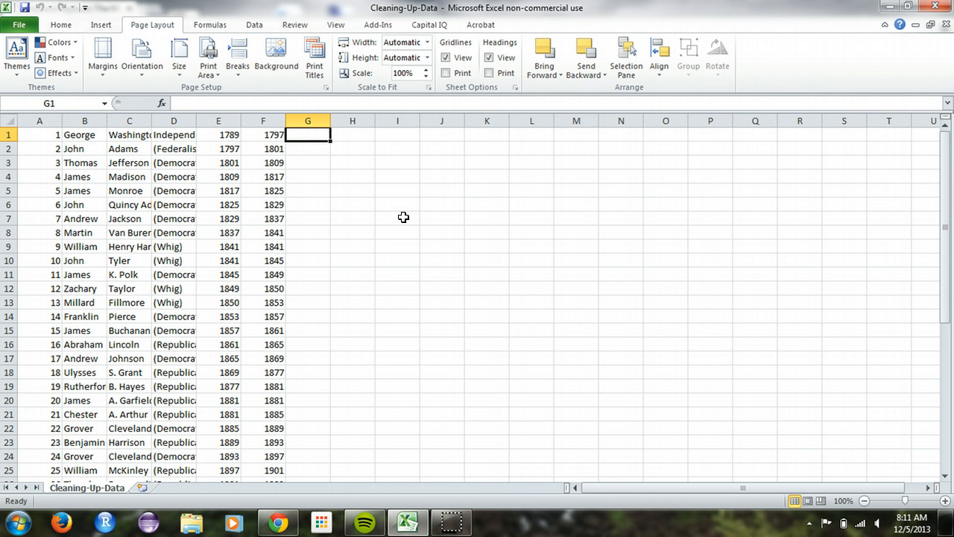
click(83, 163)
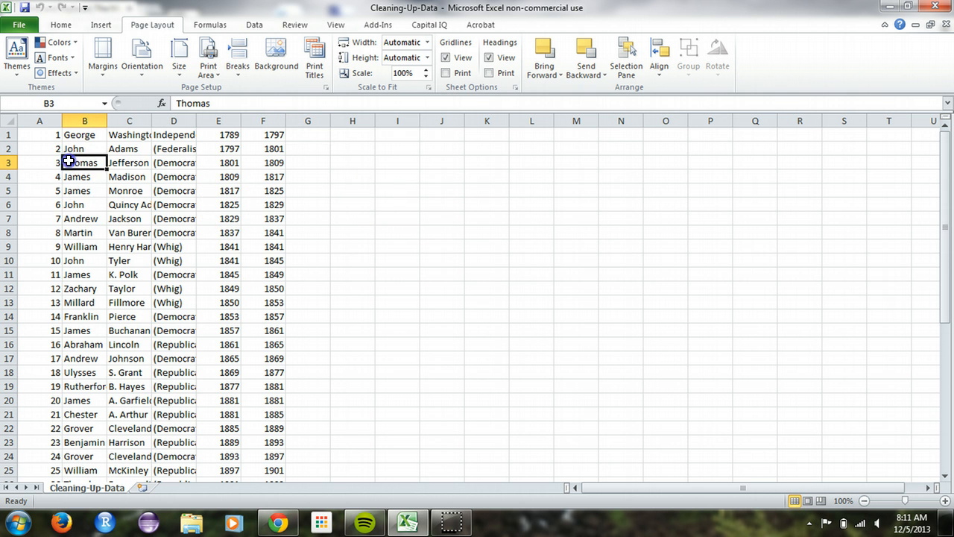
click(83, 372)
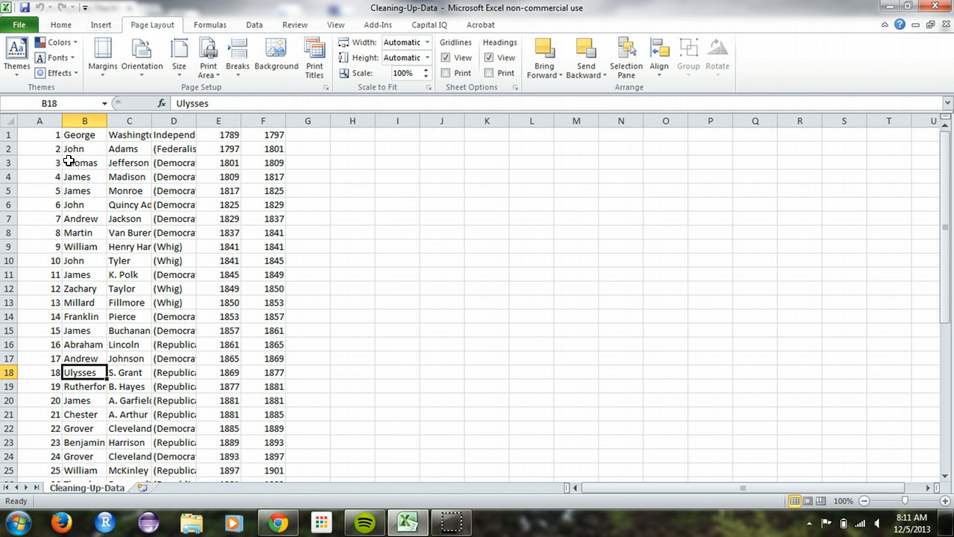
scroll(down, 3)
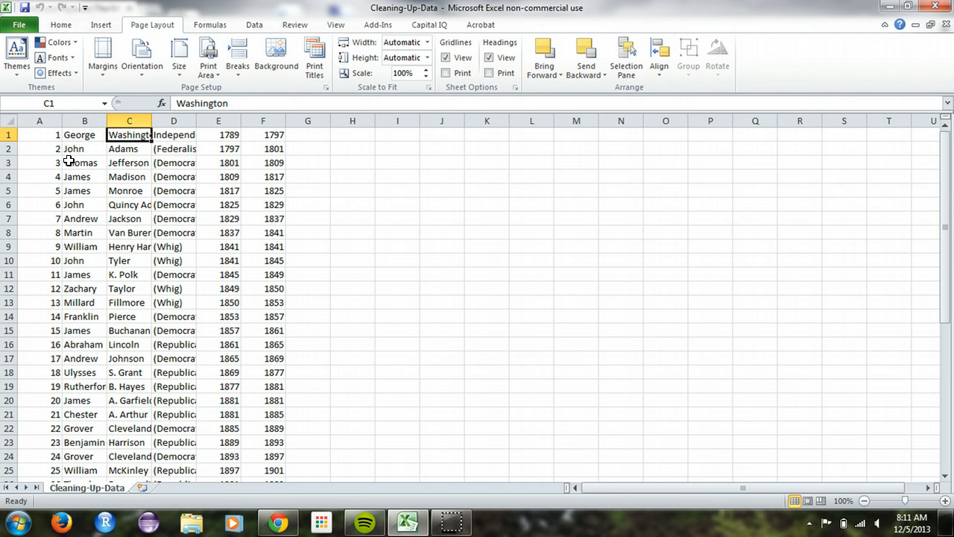
click(262, 134)
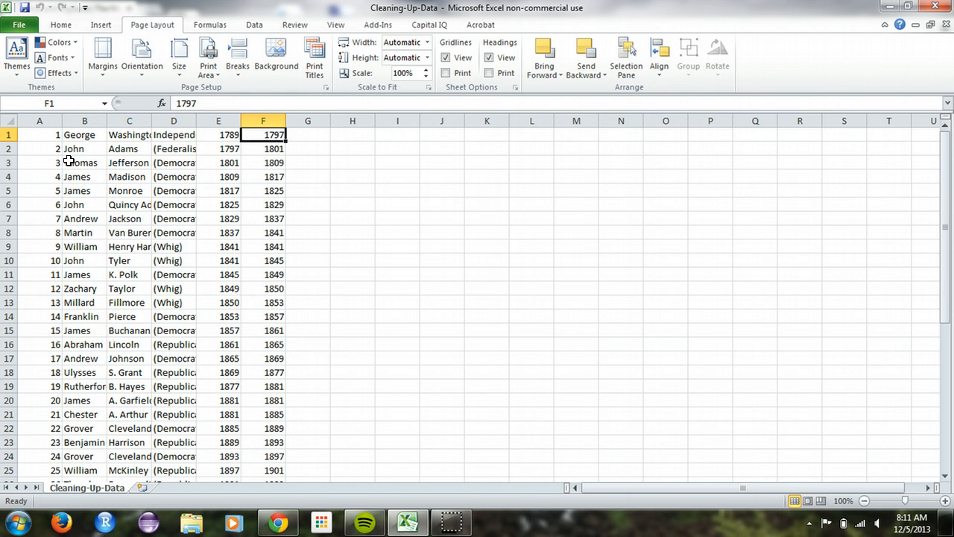
click(128, 134)
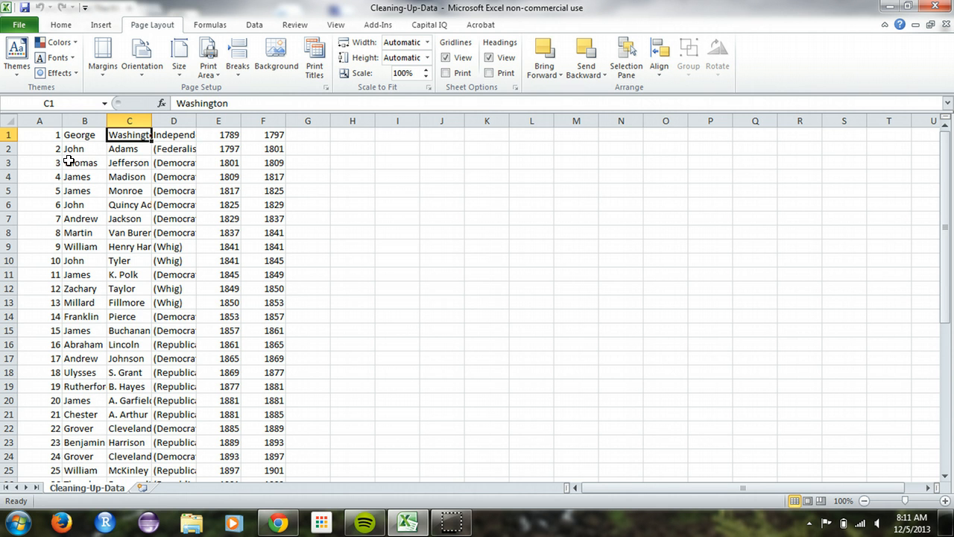
mouse_move(290, 157)
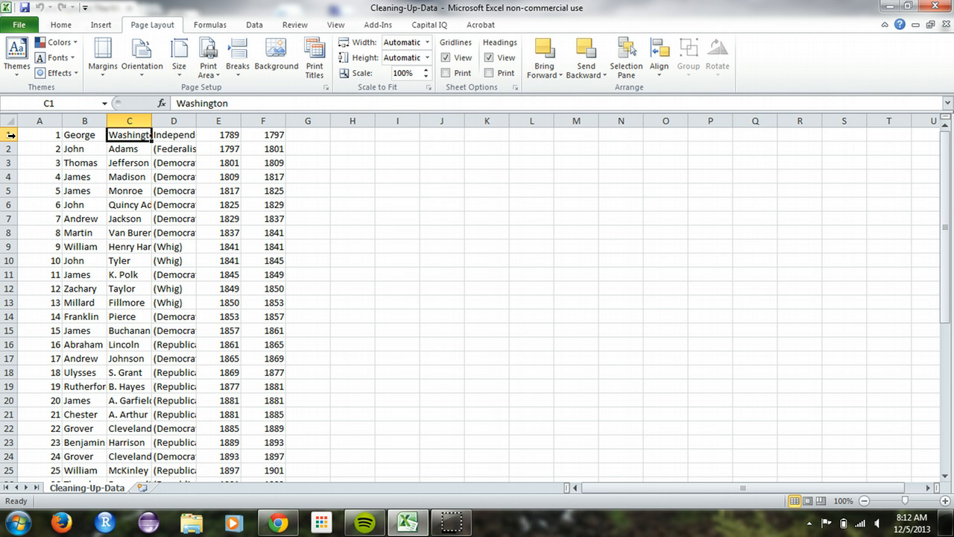
Insert a blank row above the presidents data for headers.
right_click(9, 135)
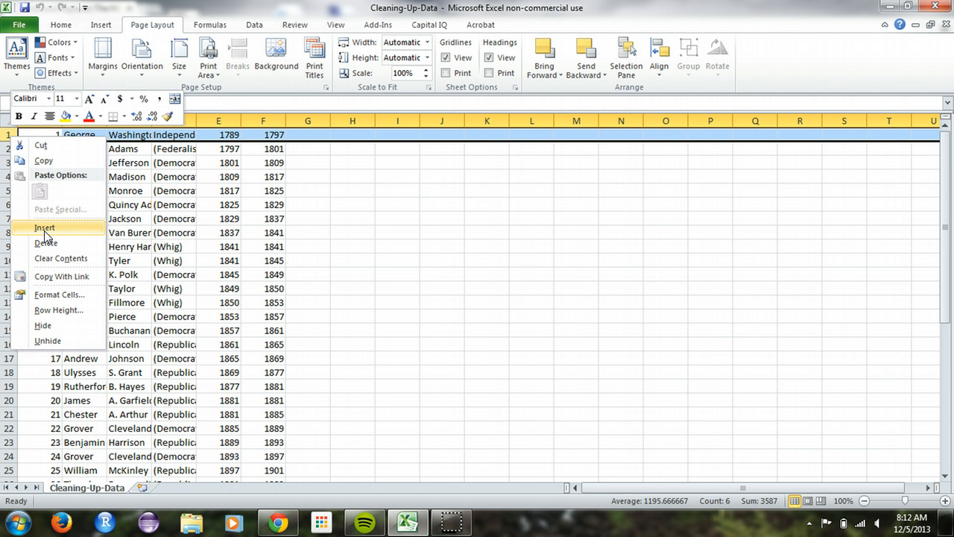
click(45, 227)
text(Nu)
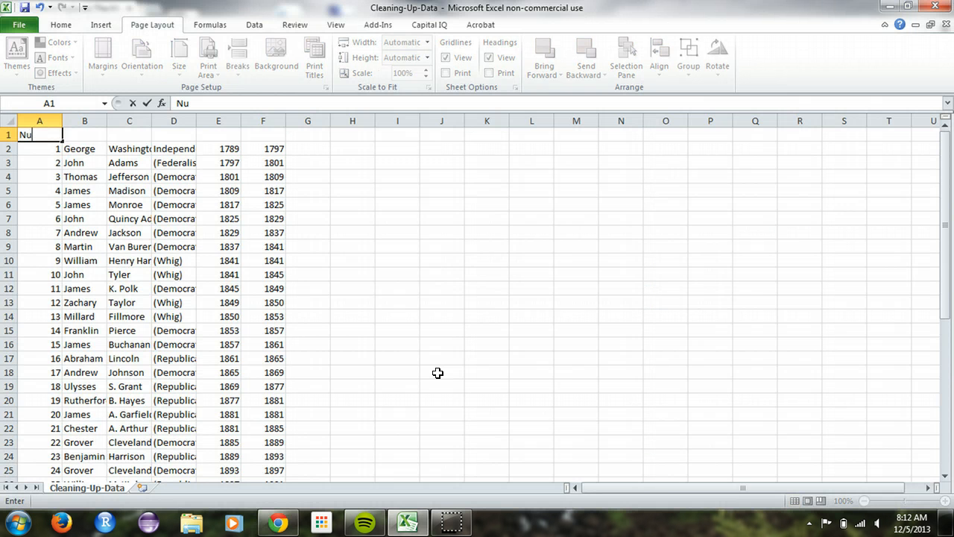
Enter the headers First Name, Last Name, Party and Date Left in the new row.
text(First)
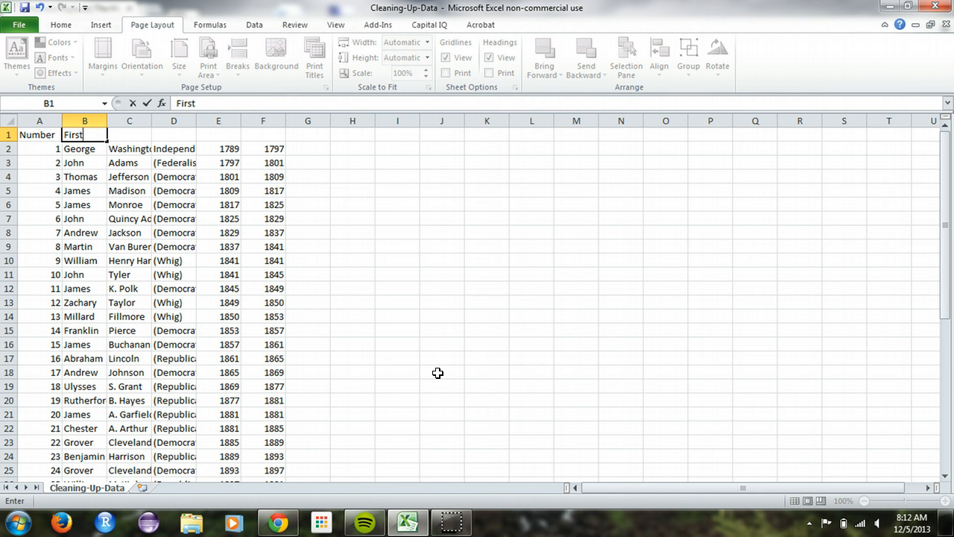
text(Name)
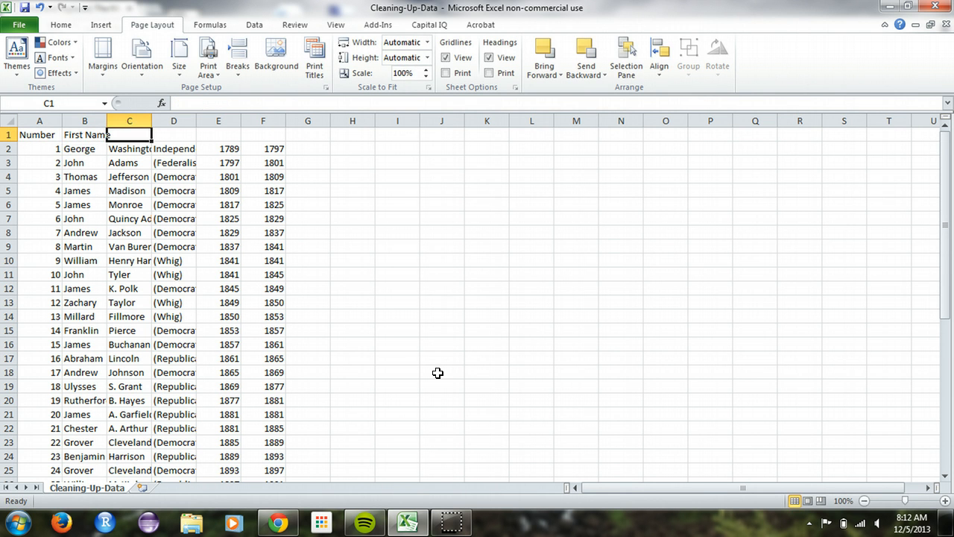
text(Last Name)
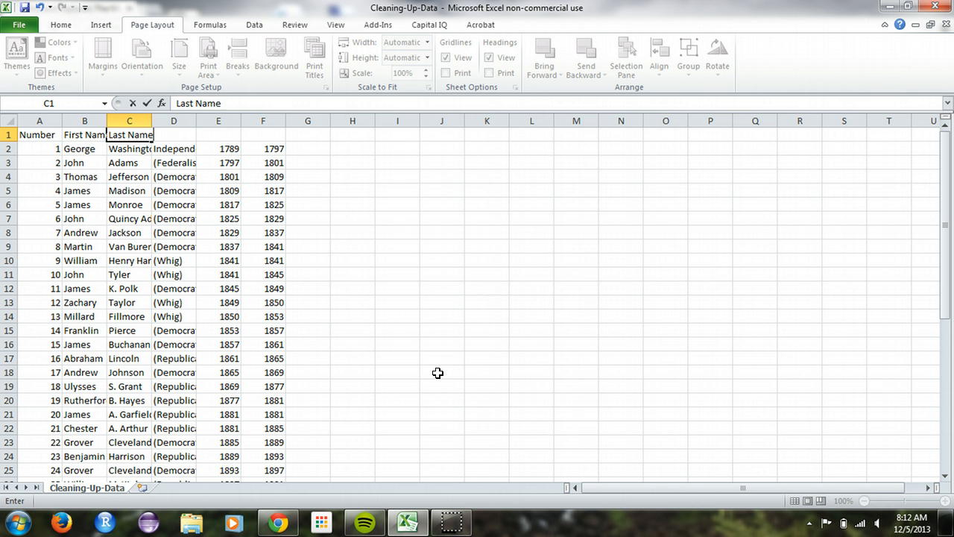
text(Party)
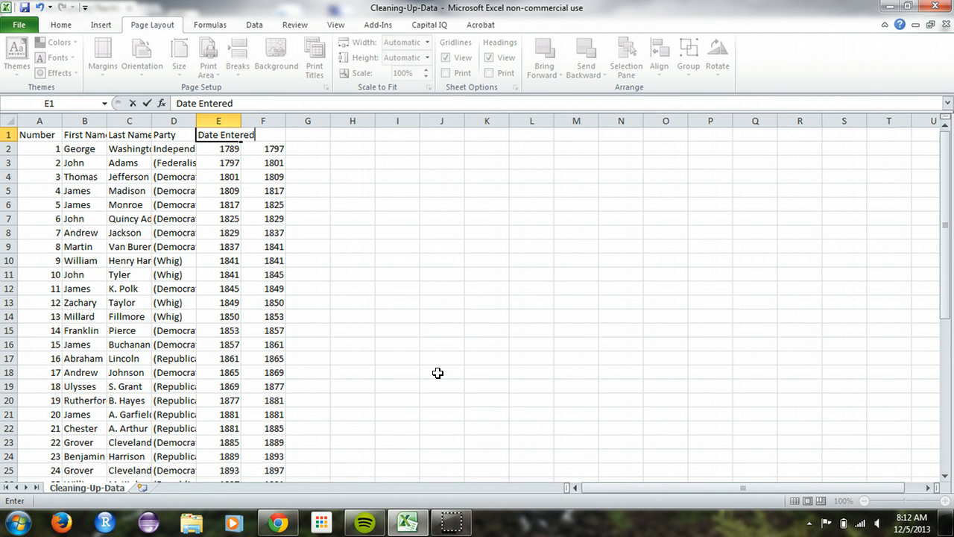
text(Date Left)
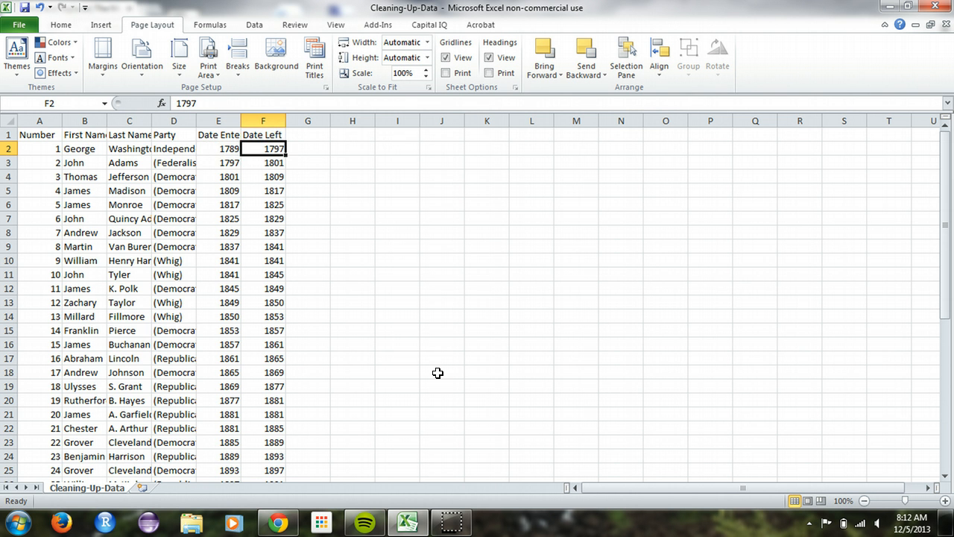
Fit the columns to their contents and bold the header row from the Home options.
click(217, 149)
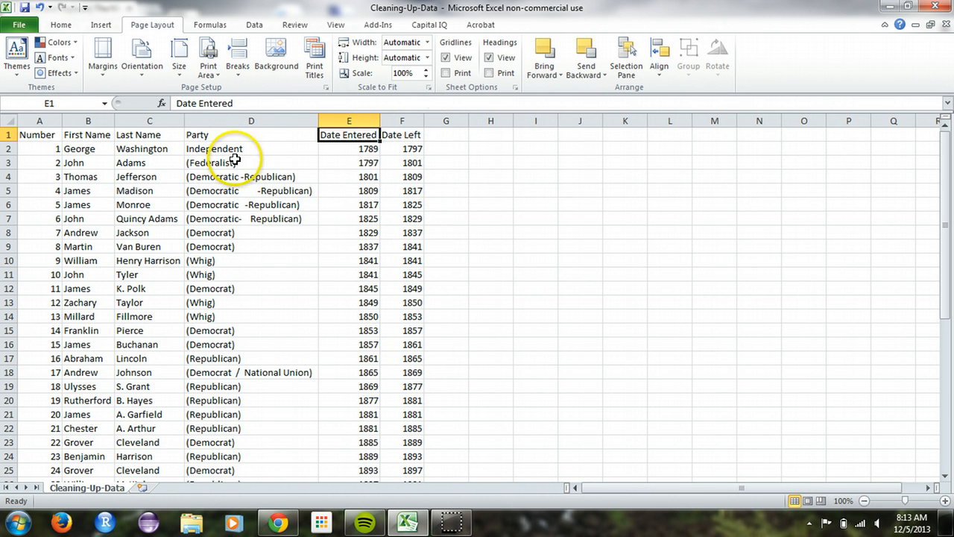
click(402, 134)
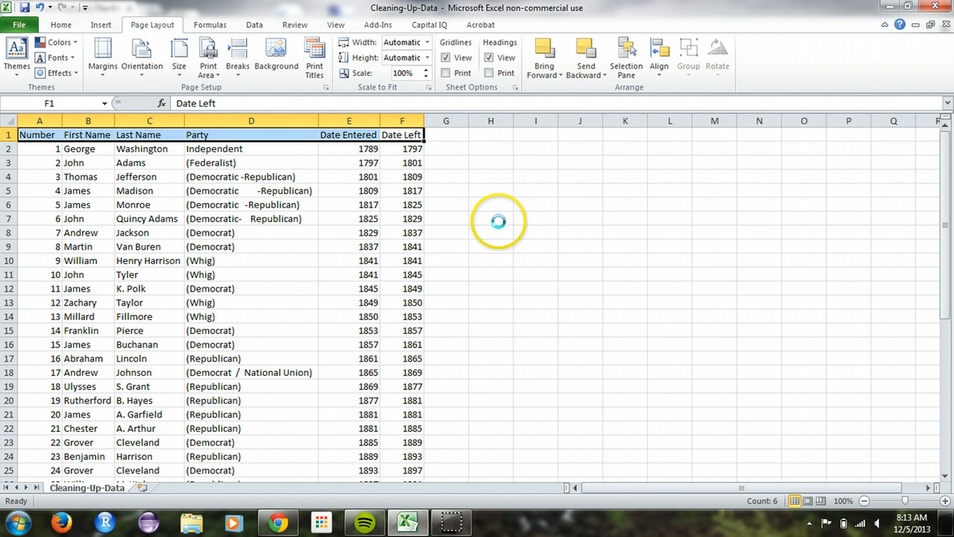
click(402, 149)
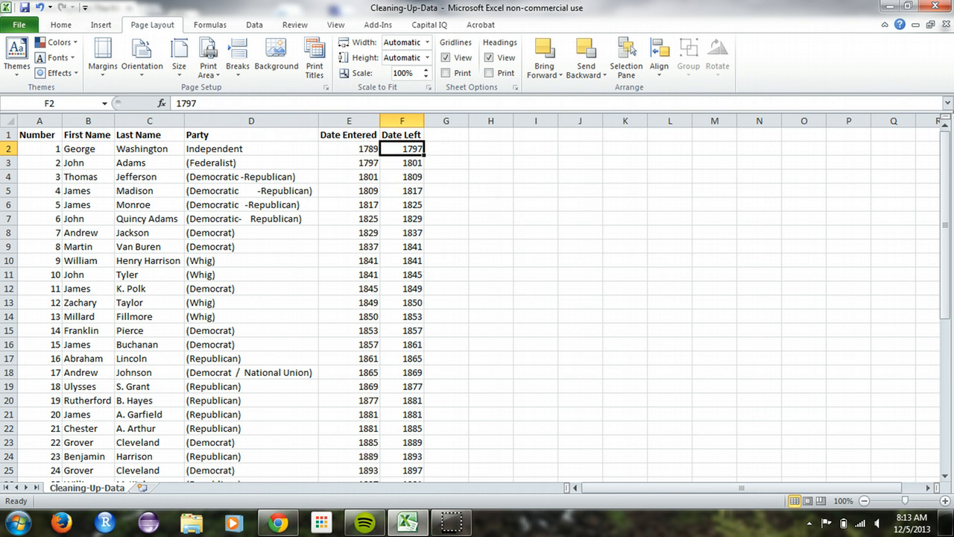
click(59, 24)
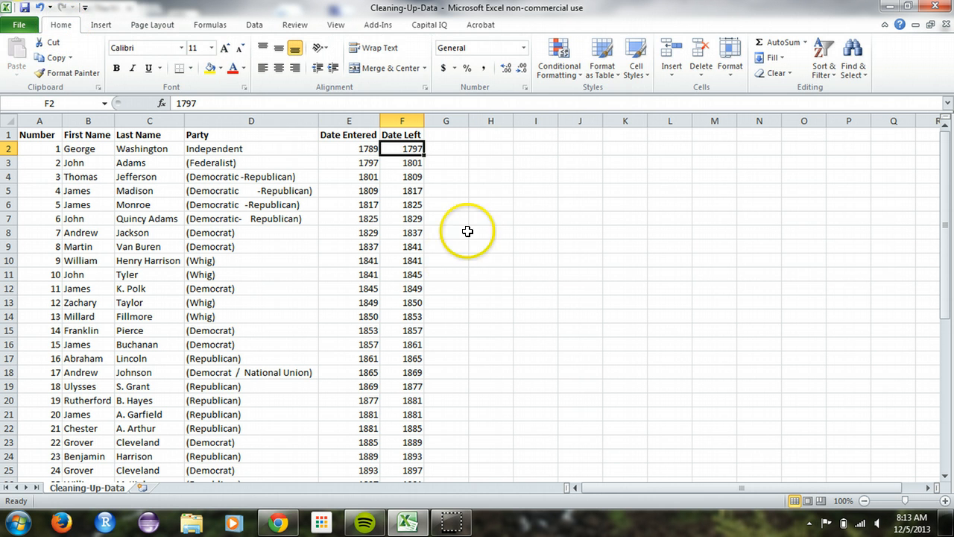
mouse_move(502, 185)
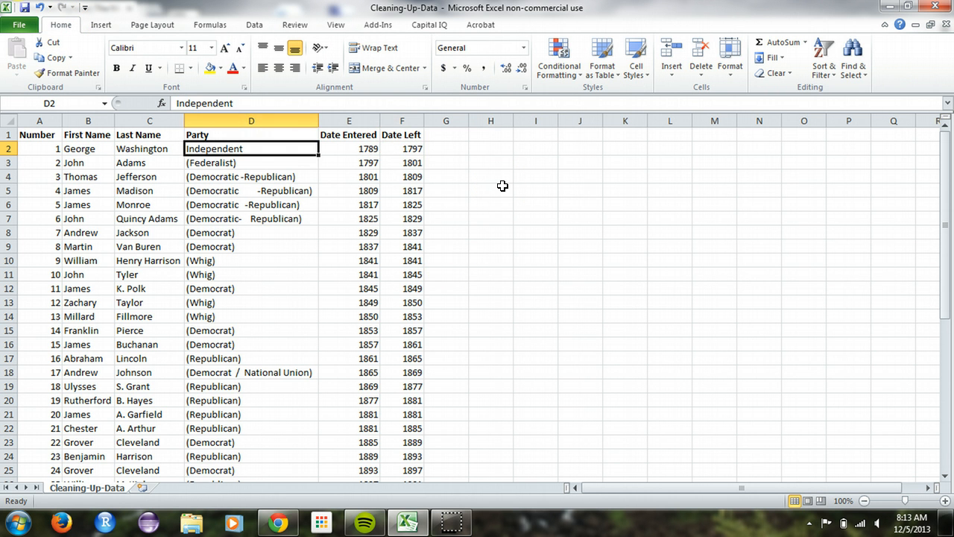
click(277, 522)
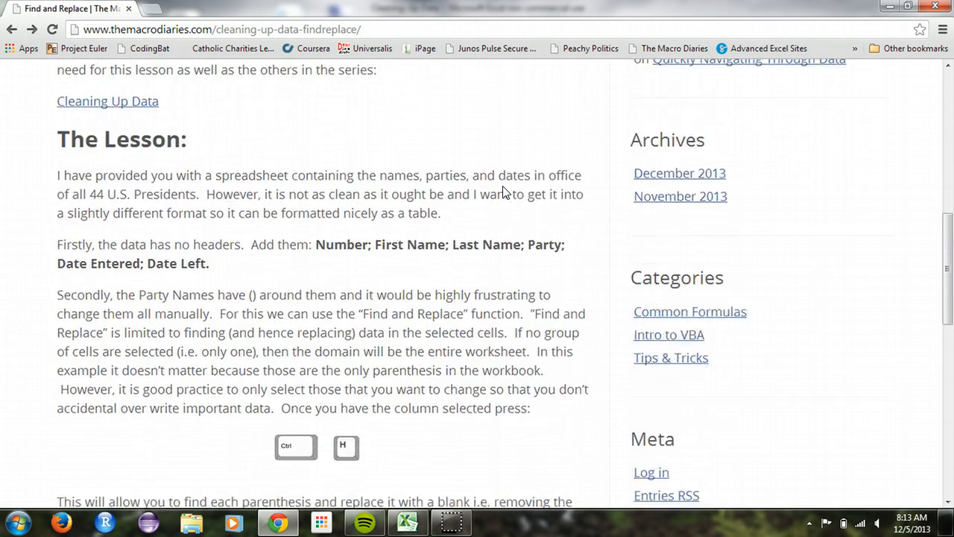
click(406, 522)
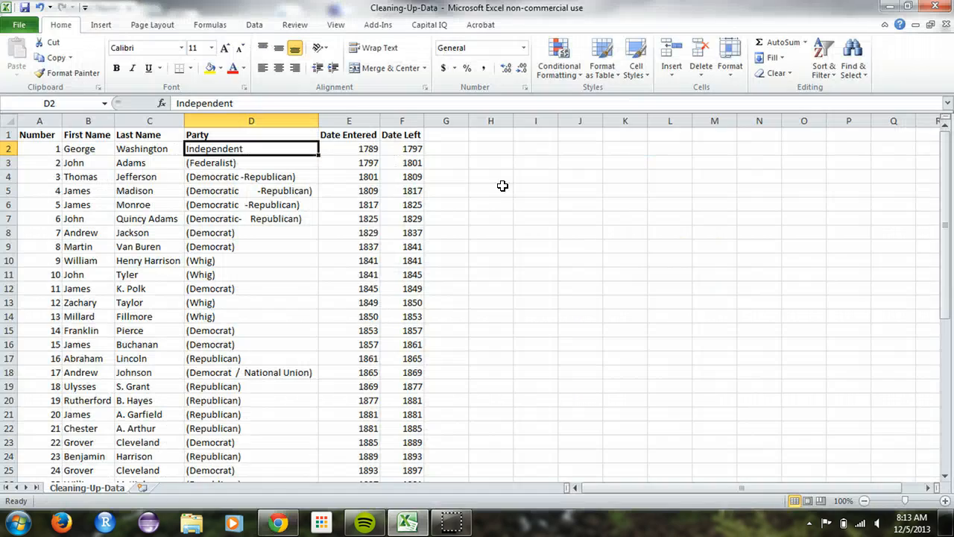
mouse_move(783, 279)
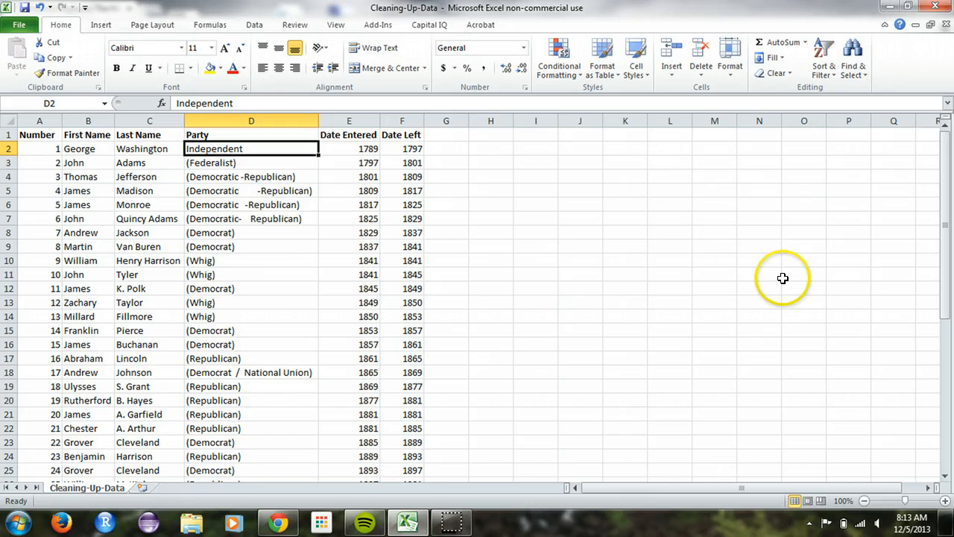
click(251, 289)
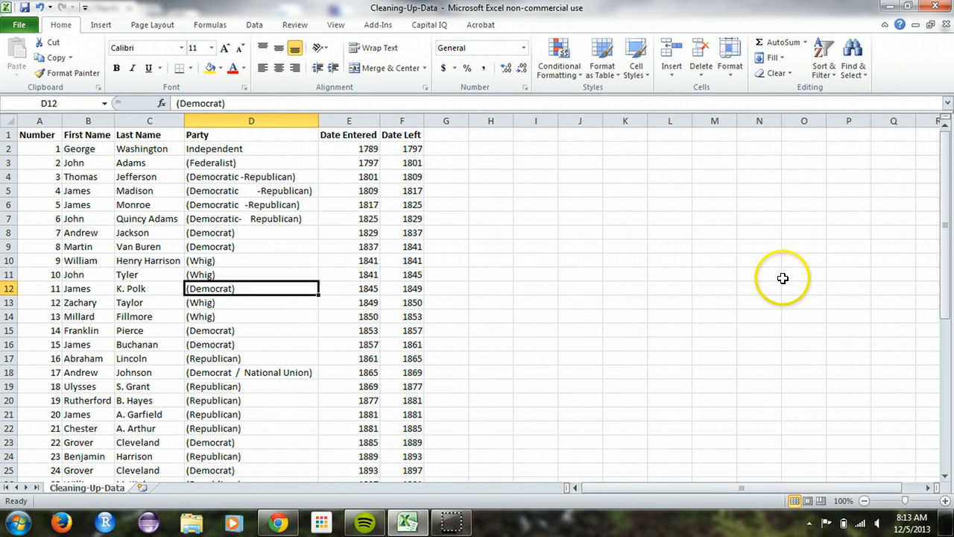
click(251, 204)
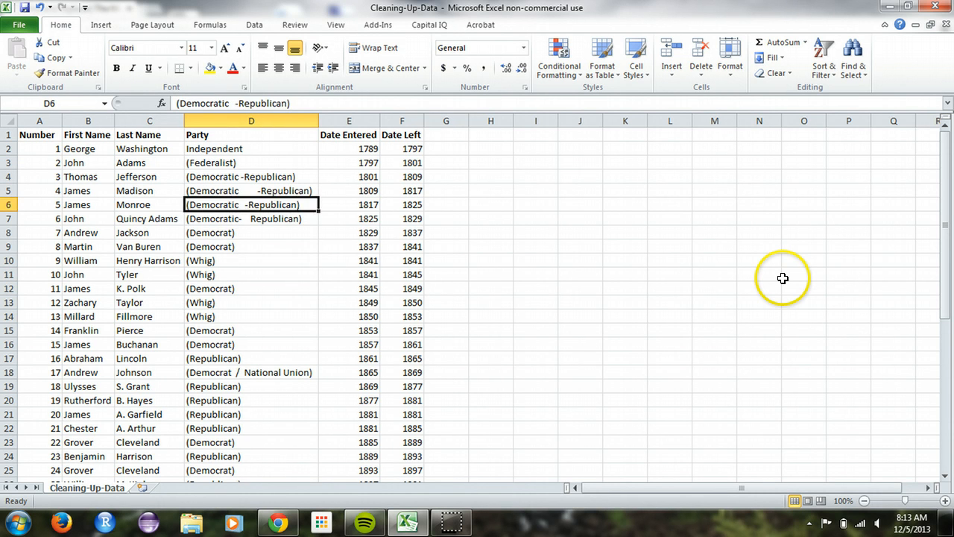
click(251, 149)
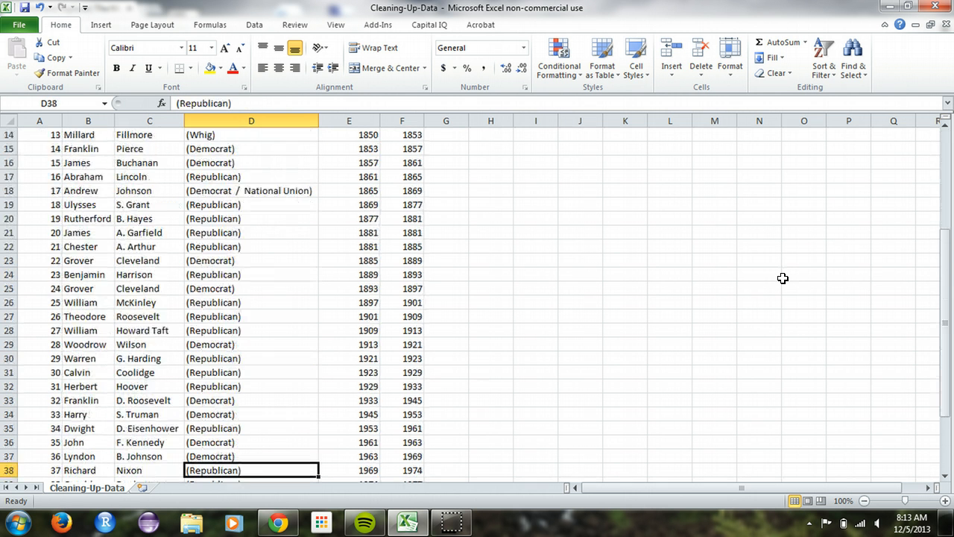
scroll(down, 3)
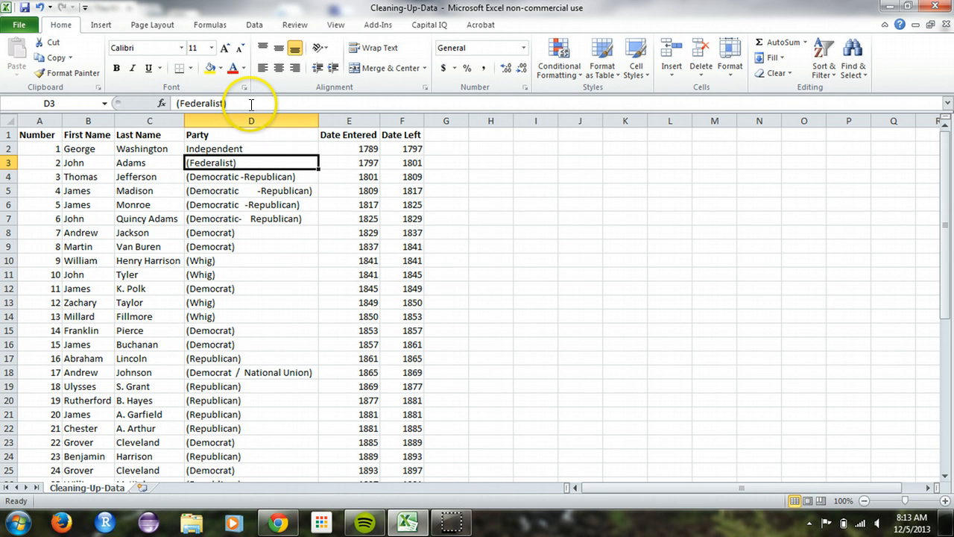
Edit D3 so John Adams's party reads Federalist without parentheses.
double_click(251, 162)
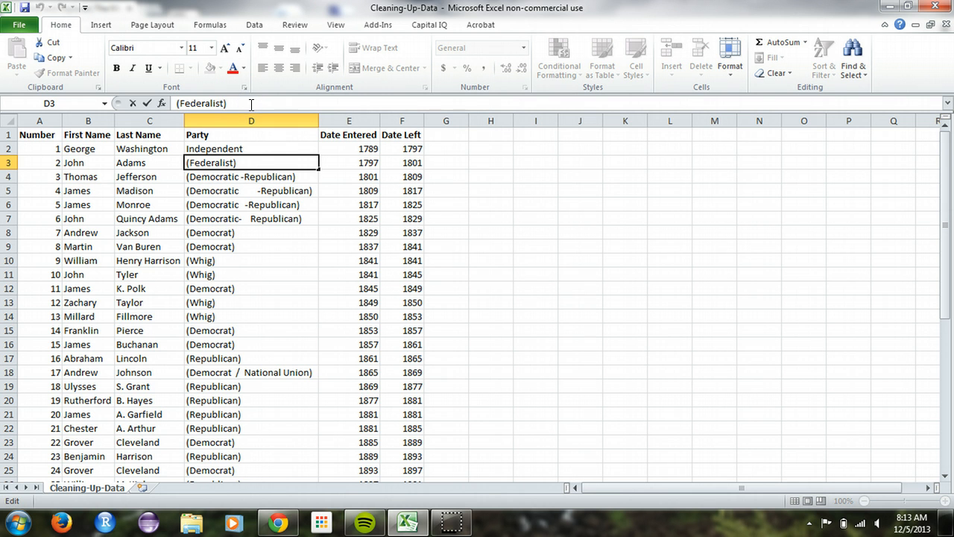
key(Backspace)
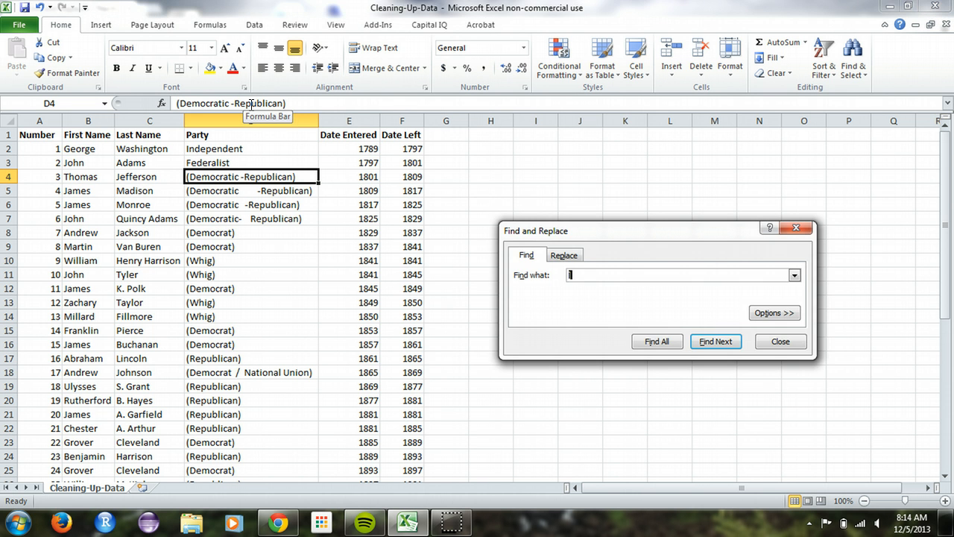
mouse_move(488, 173)
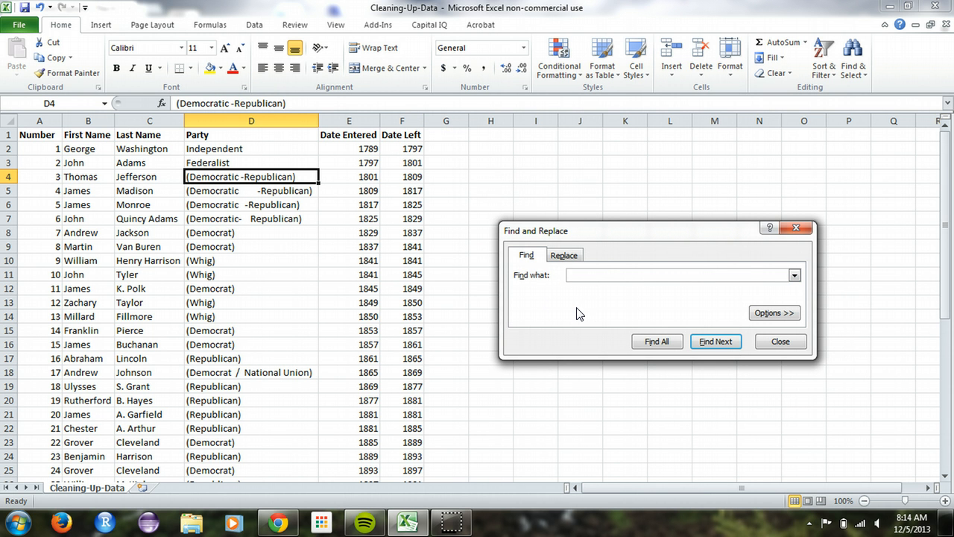
On the Replace side, set ( as the text to find and [ as its replacement.
click(671, 274)
text(()
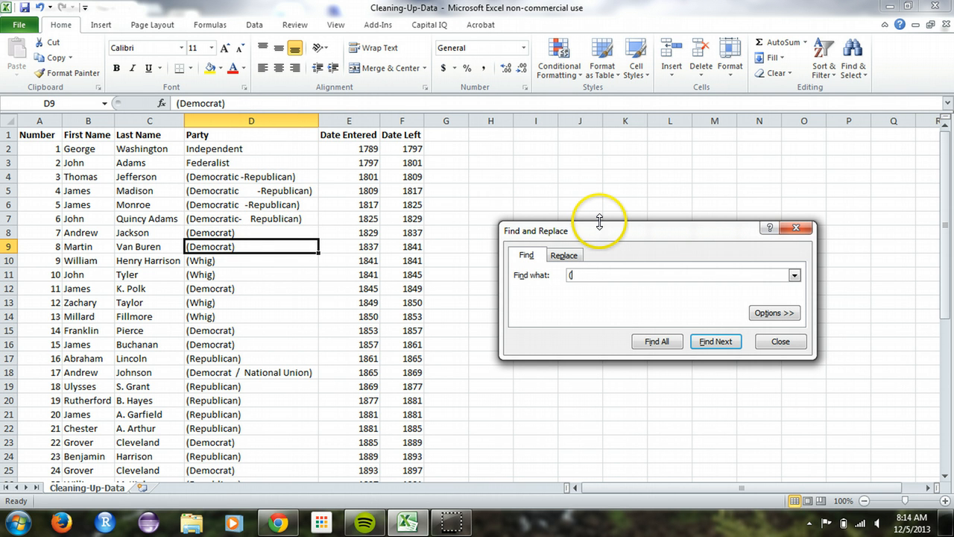
click(563, 254)
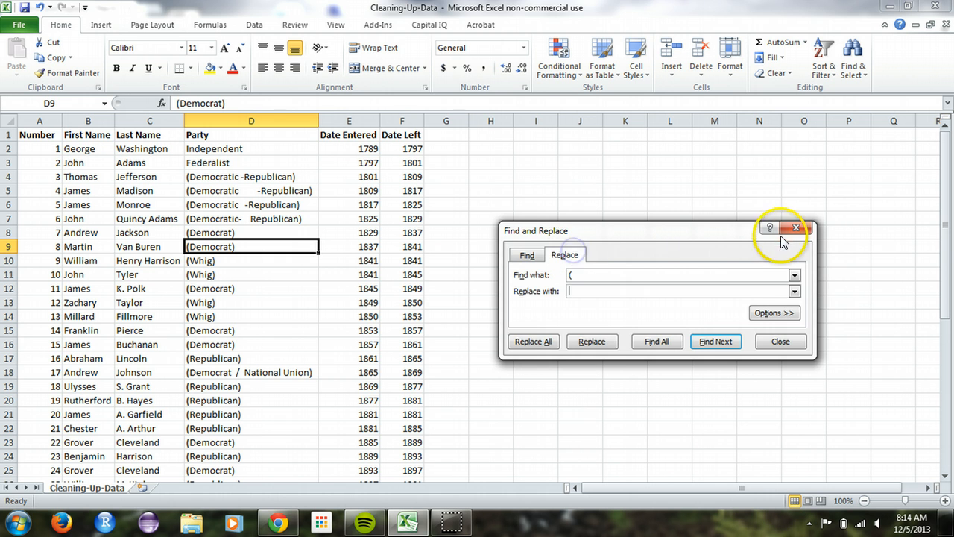
click(796, 226)
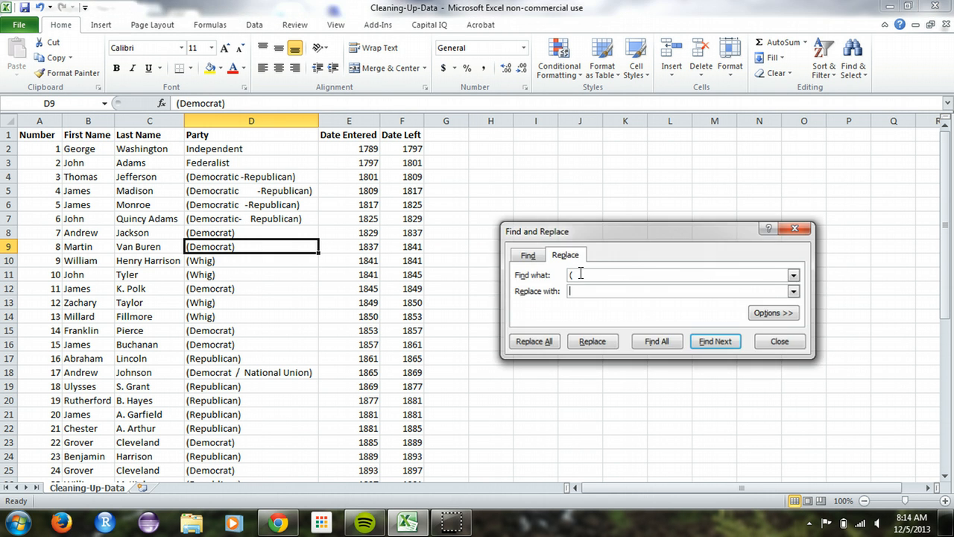
mouse_move(609, 270)
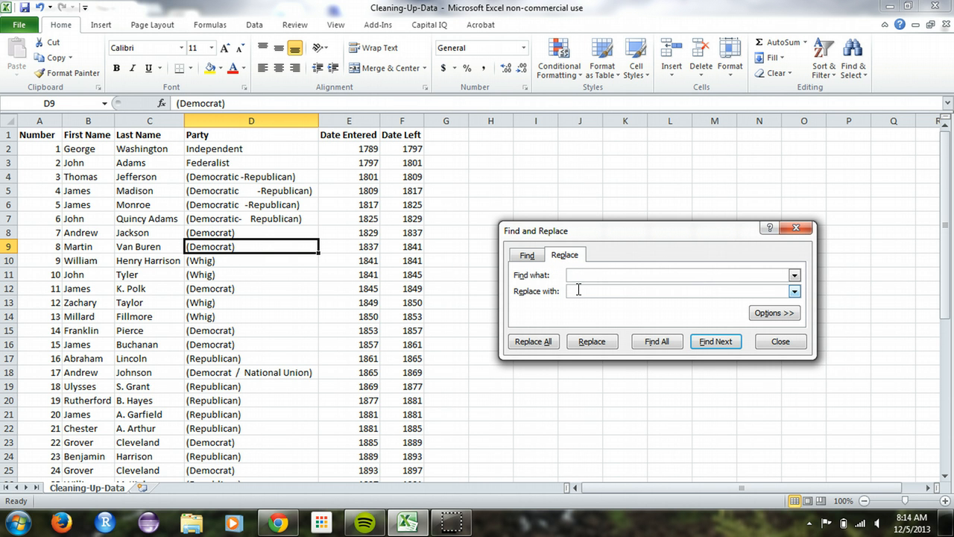
text(()
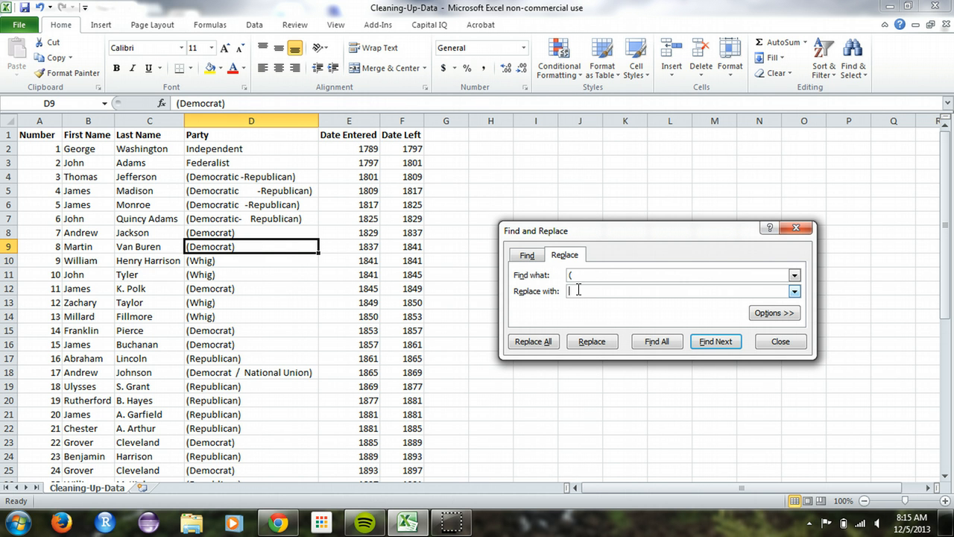
text([)
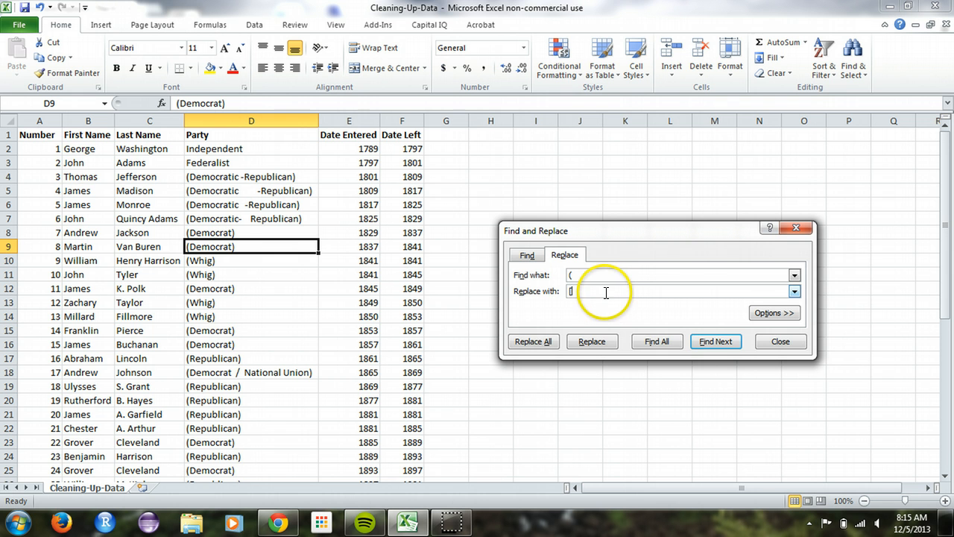
mouse_move(609, 320)
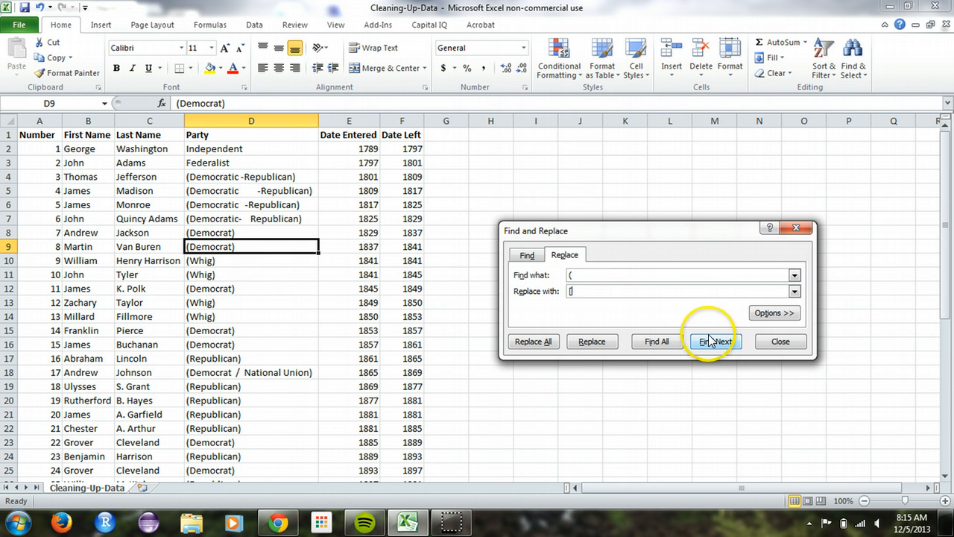
mouse_move(534, 340)
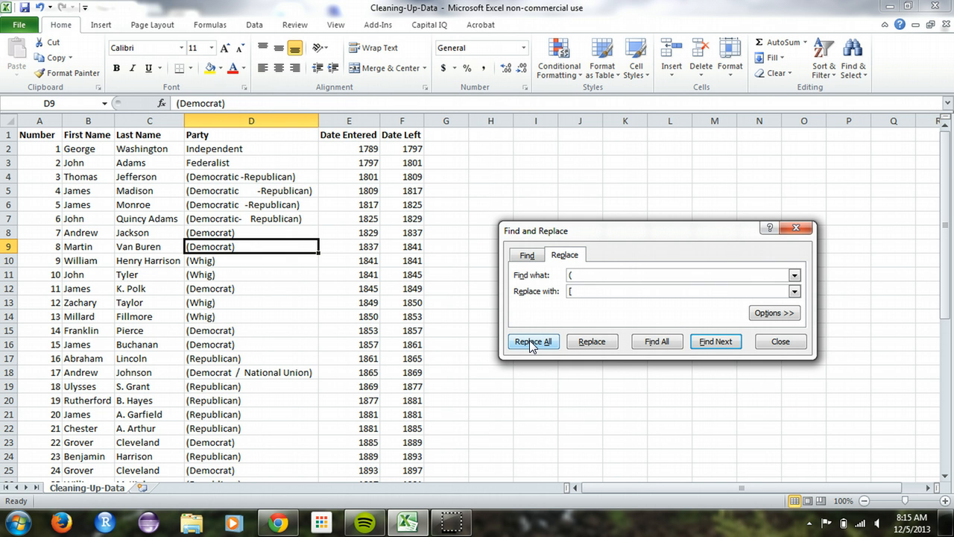
Run Replace All, check a few cells, then select the whole Party column for the next pass.
click(533, 341)
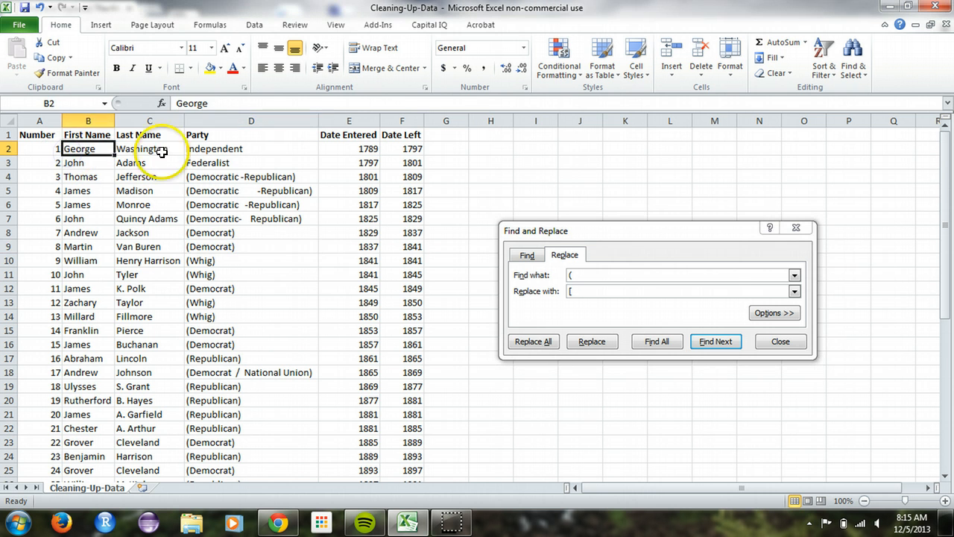
click(403, 163)
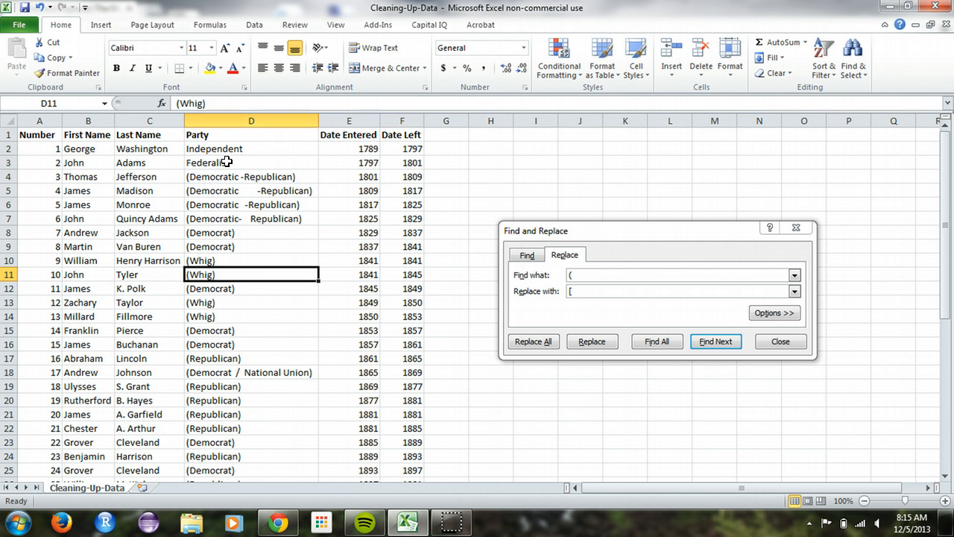
click(149, 275)
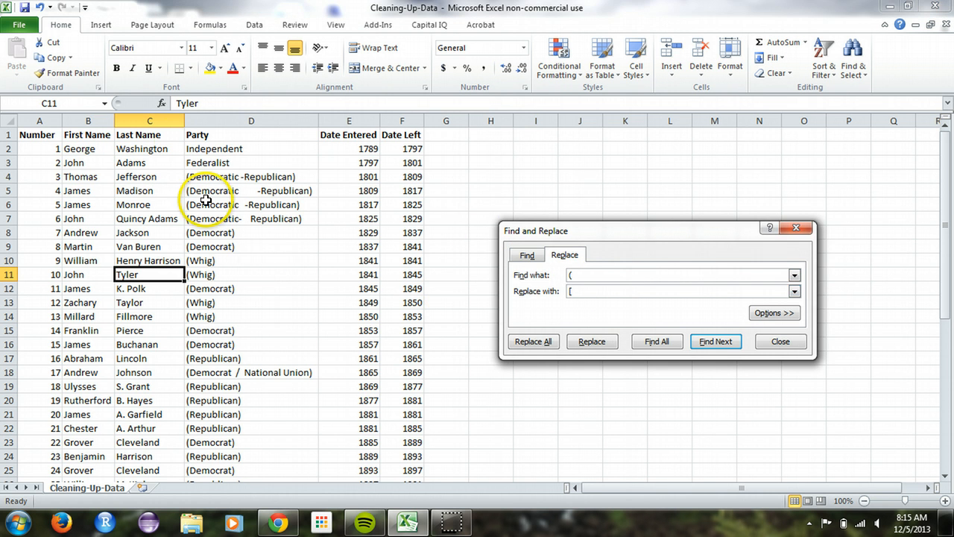
click(80, 176)
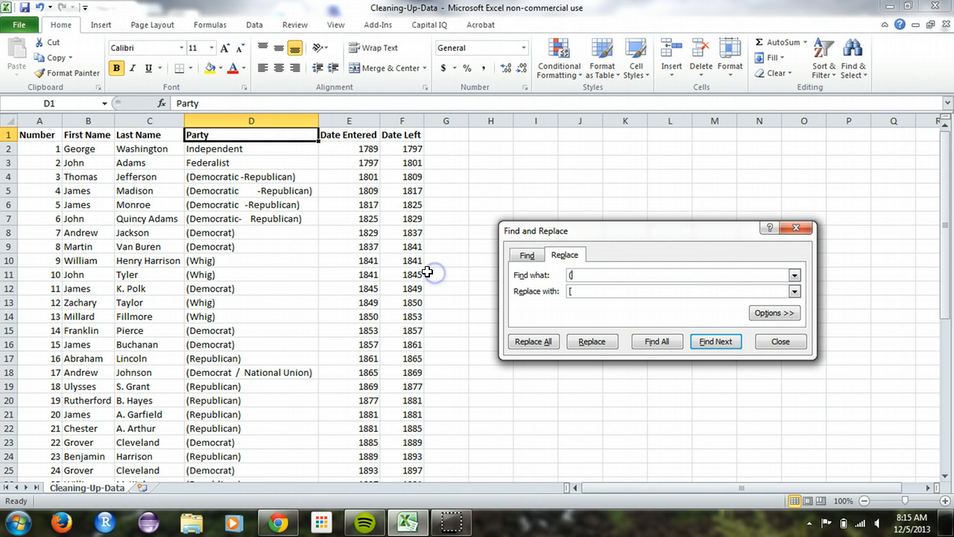
click(250, 149)
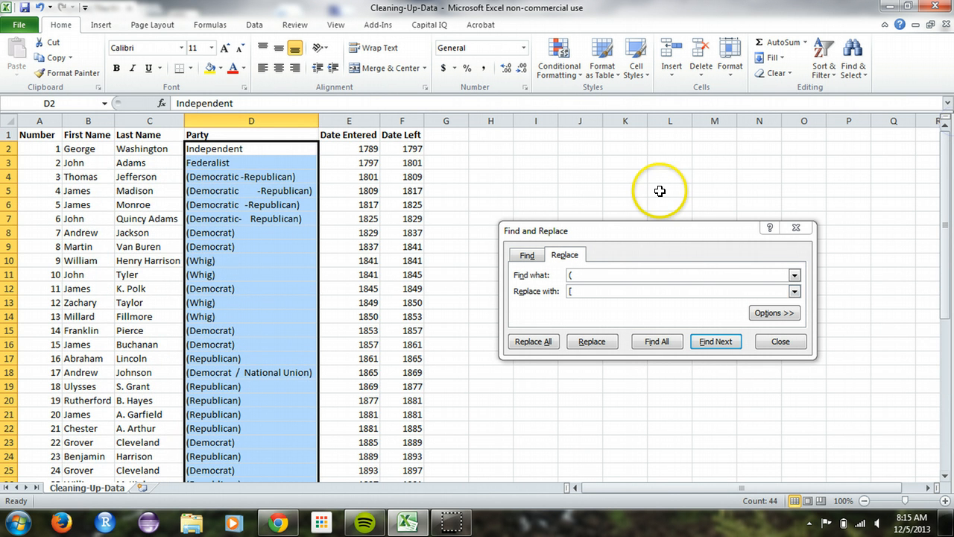
Step through parenthesis matches in the Party column replacing them one by one, then dismiss the summary.
click(715, 339)
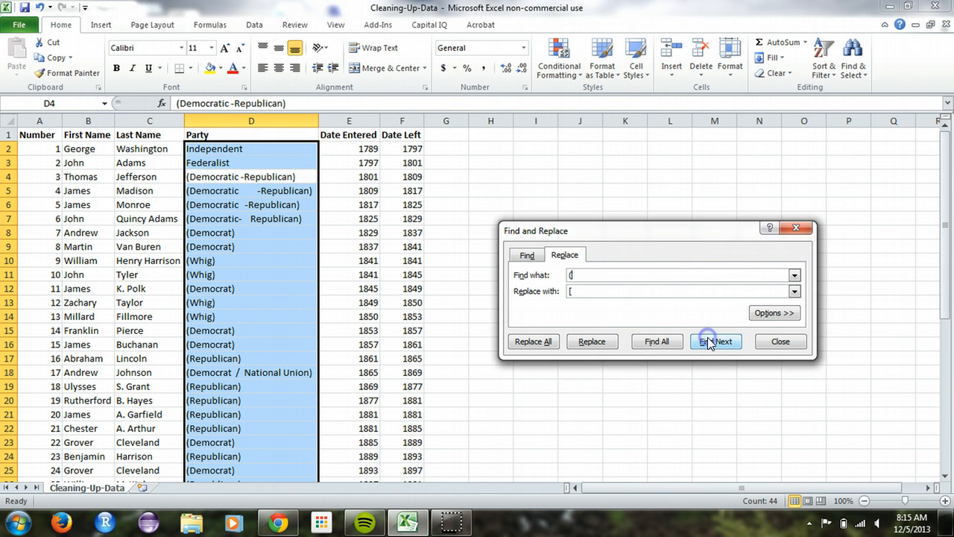
click(715, 340)
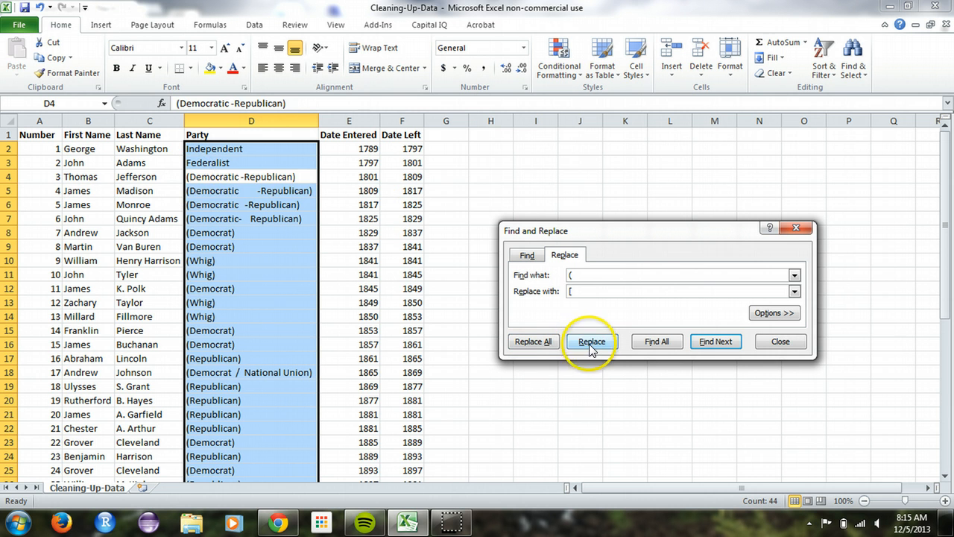
click(590, 339)
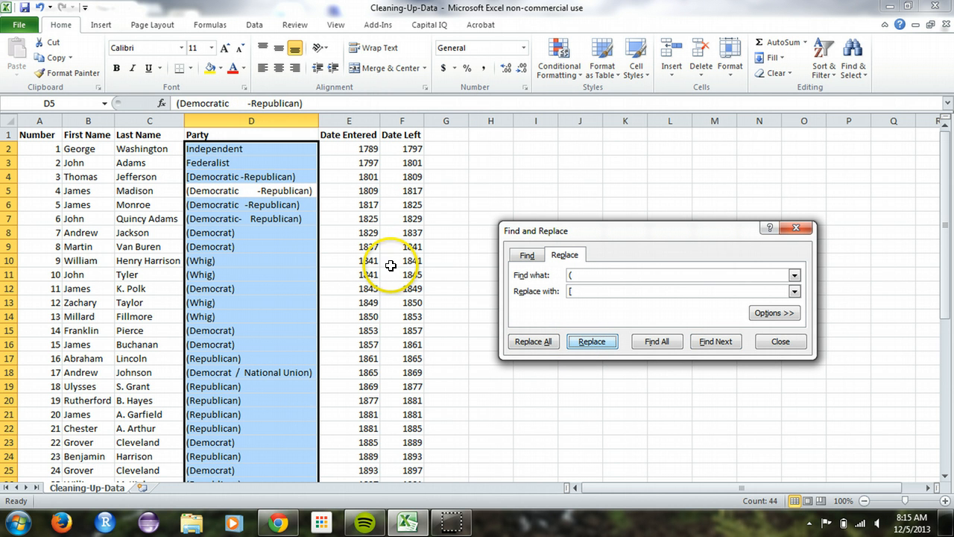
click(591, 342)
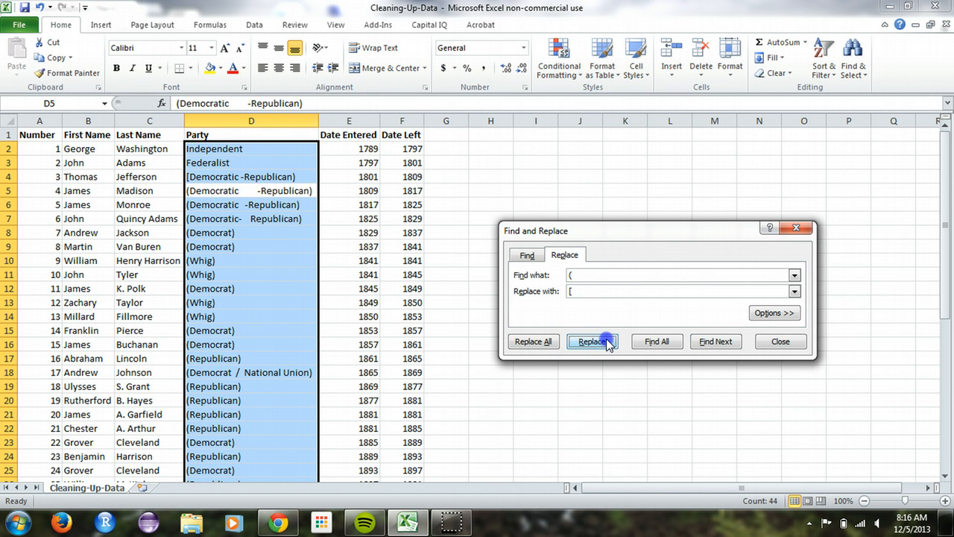
click(591, 342)
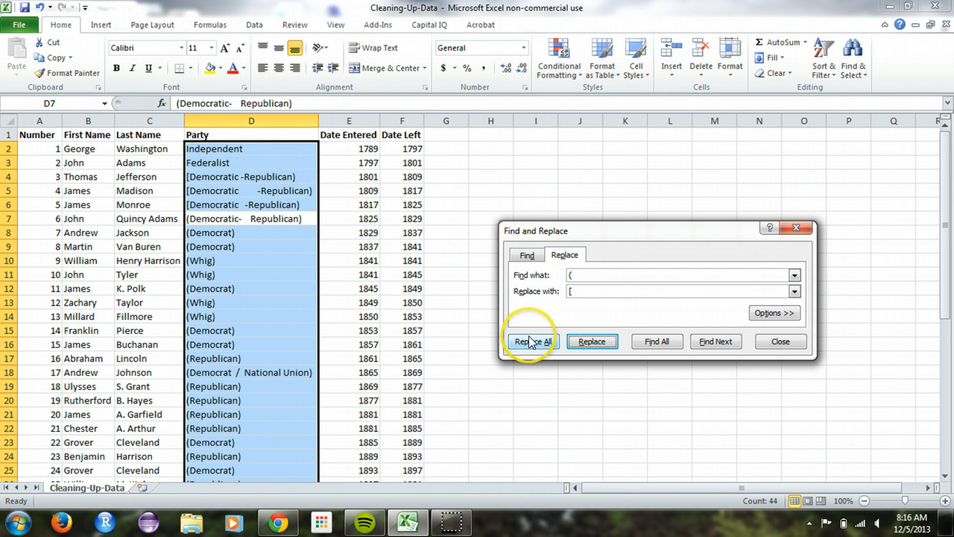
click(533, 340)
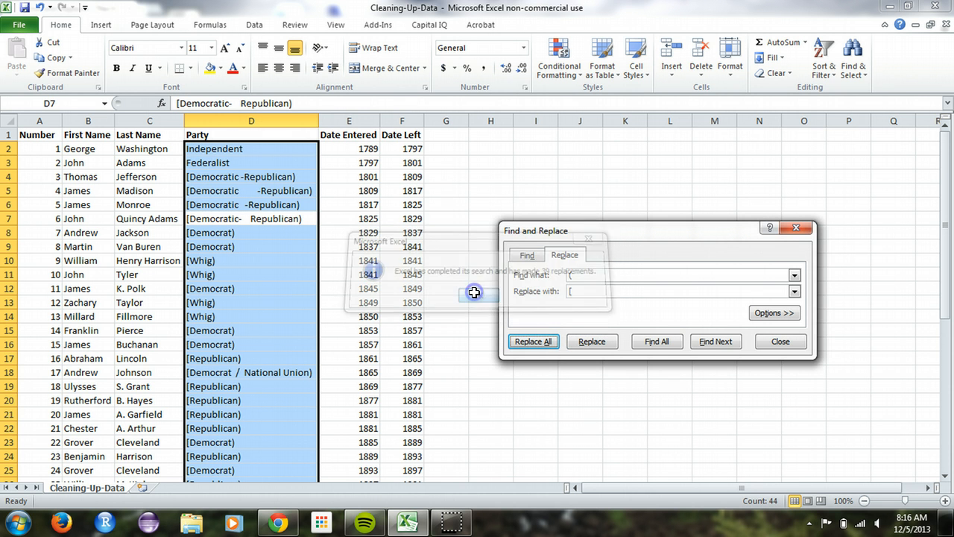
click(474, 291)
text(])
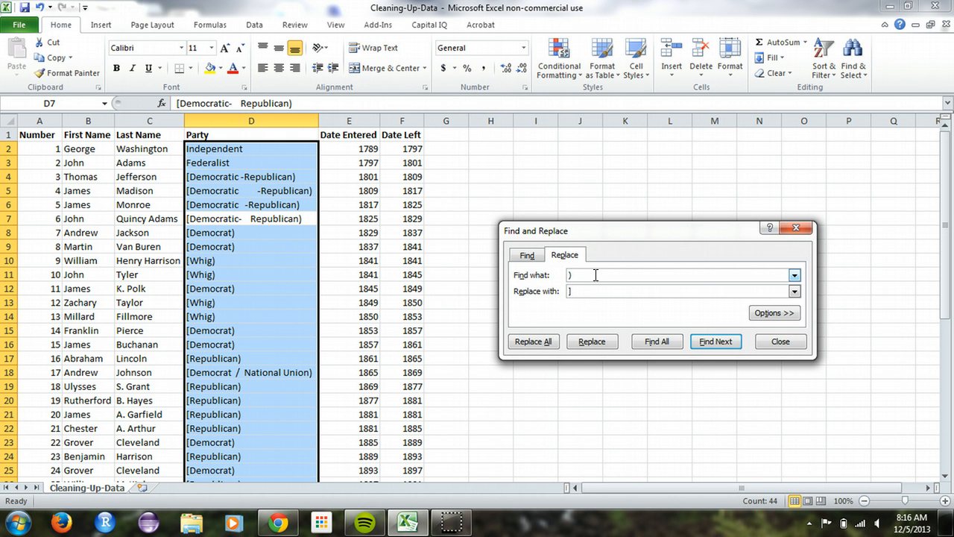
Replace the closing parentheses with ] across the Party column, making 39 replacements.
click(715, 340)
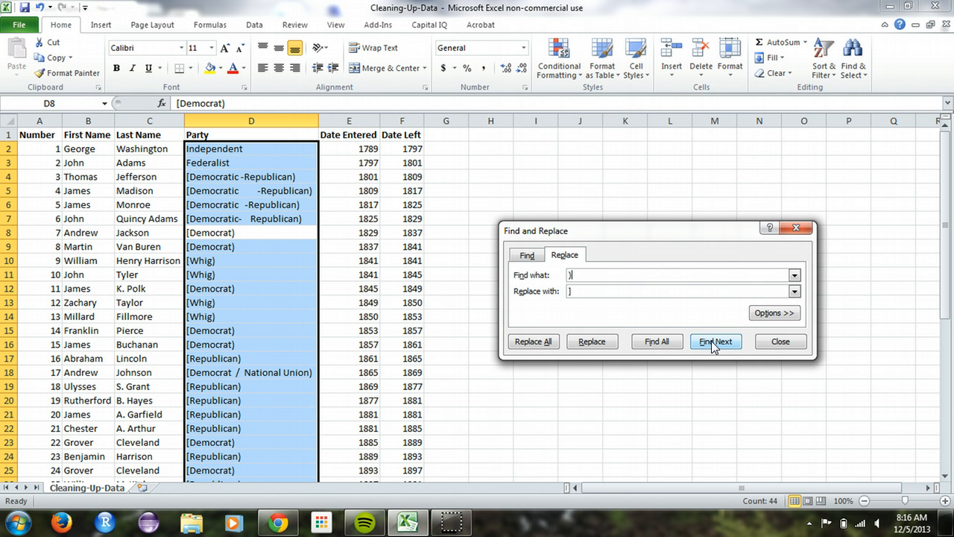
click(715, 340)
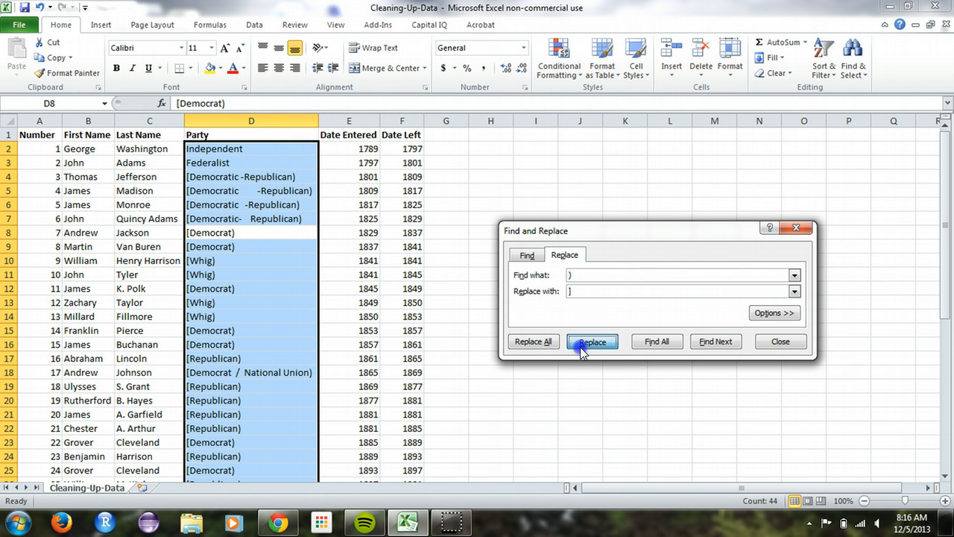
click(590, 340)
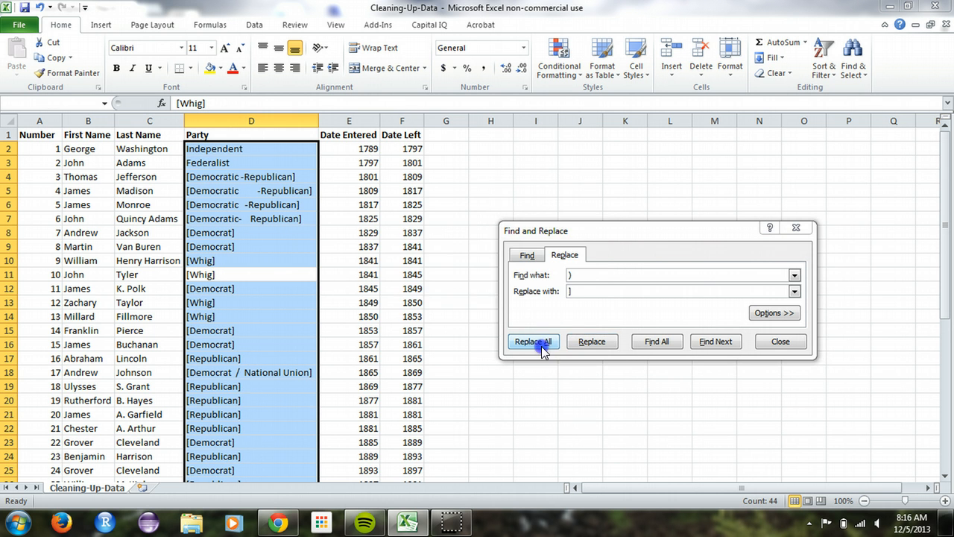
click(533, 341)
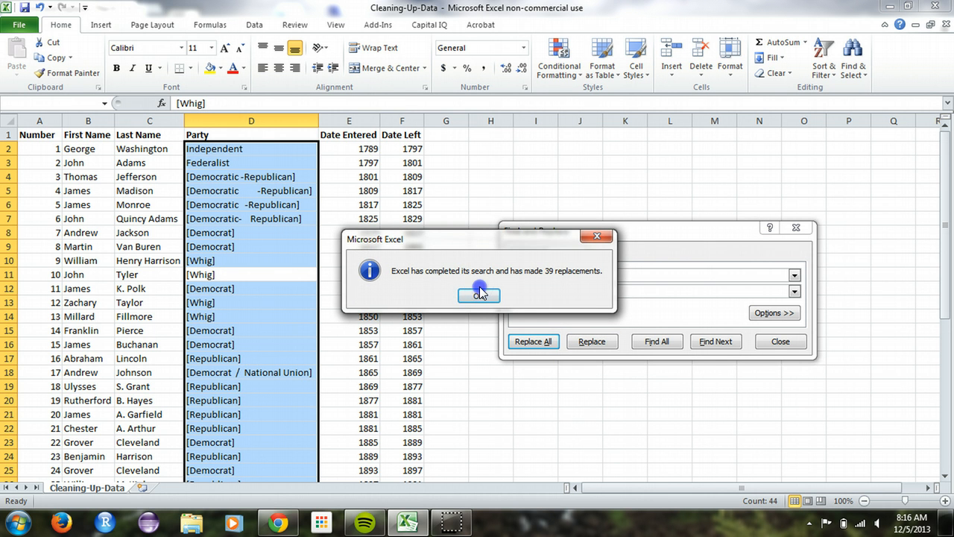
click(479, 295)
text([)
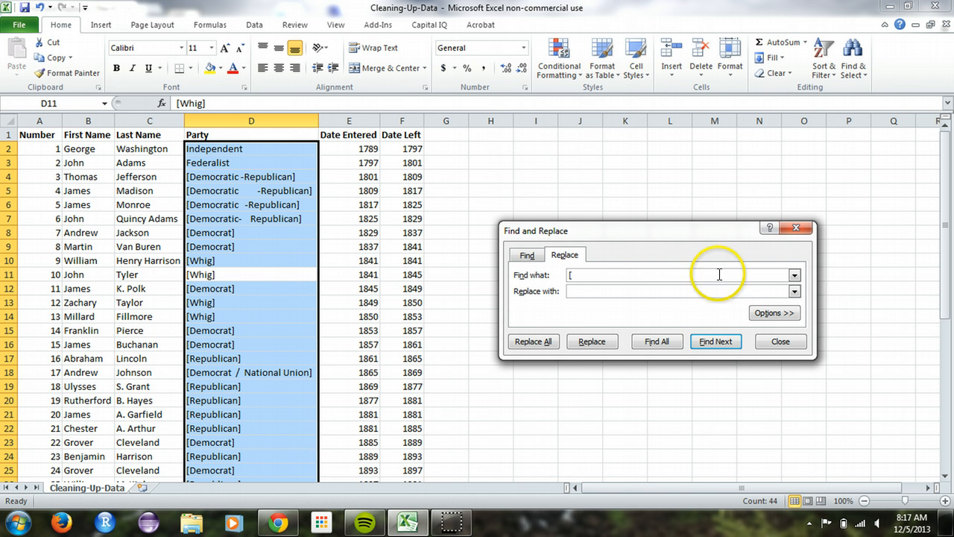
Set [ as the search text with an empty replacement.
click(590, 341)
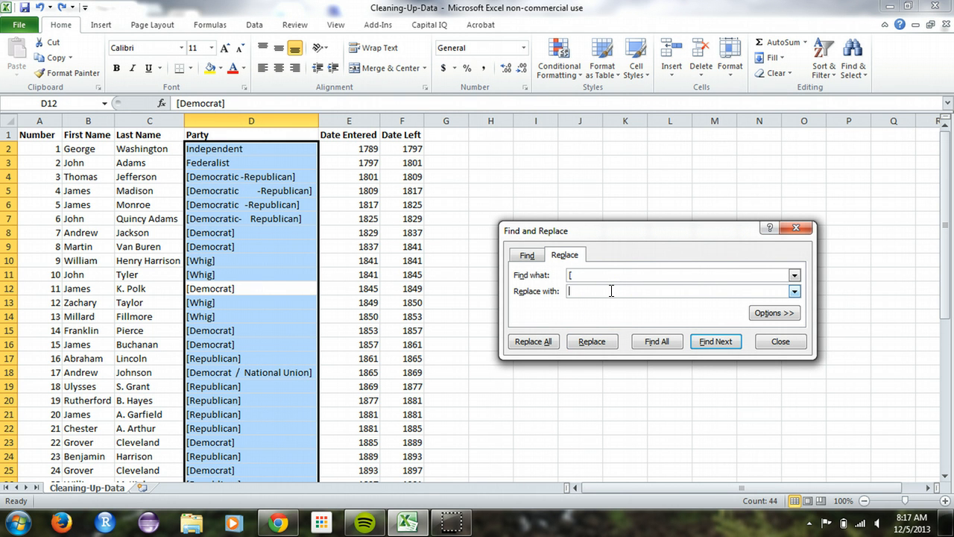
Strip every [ and ] from the Party entries with Replace All and close Find and Replace.
click(592, 340)
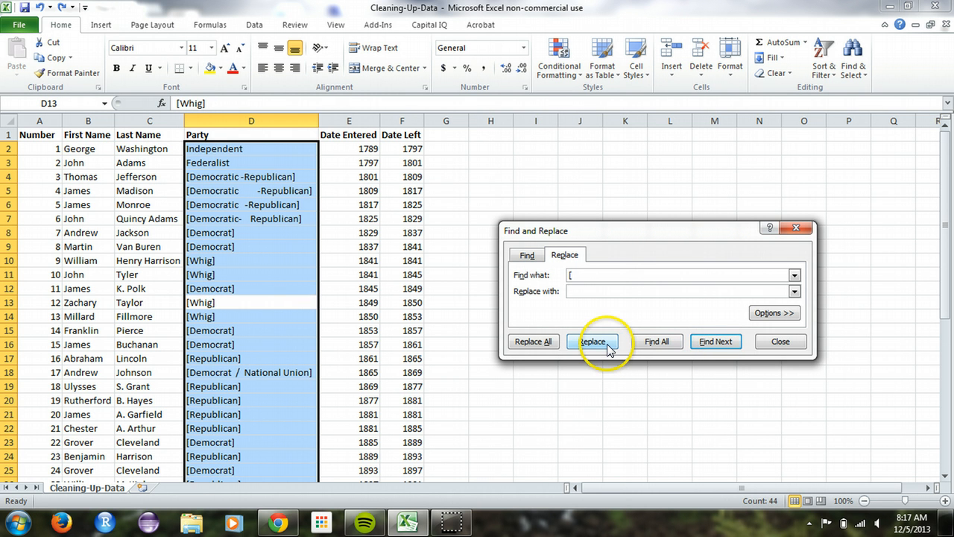
click(594, 341)
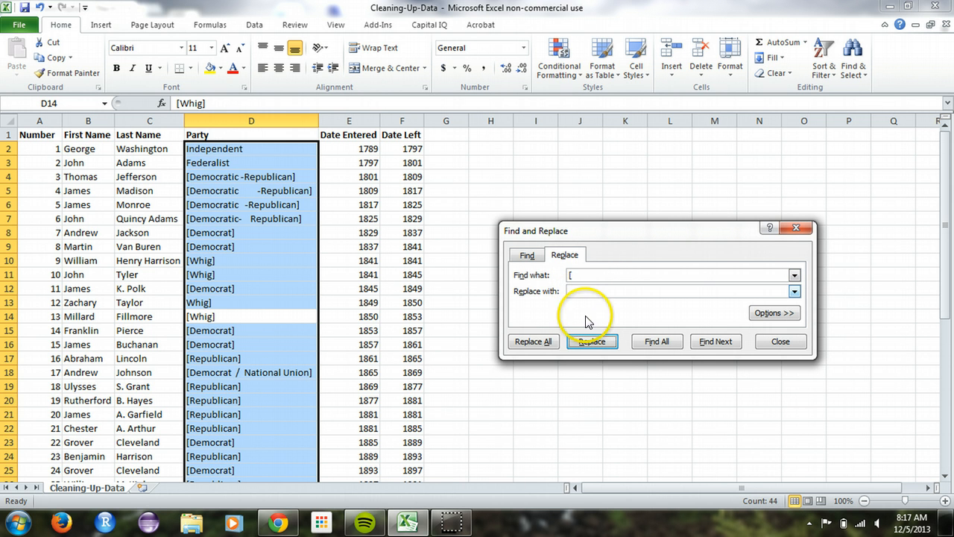
click(533, 340)
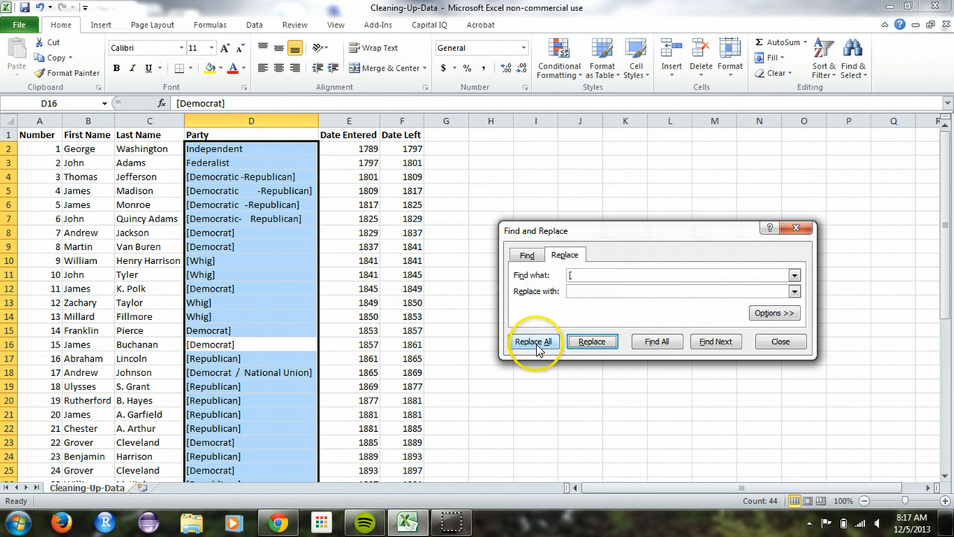
click(534, 340)
text(])
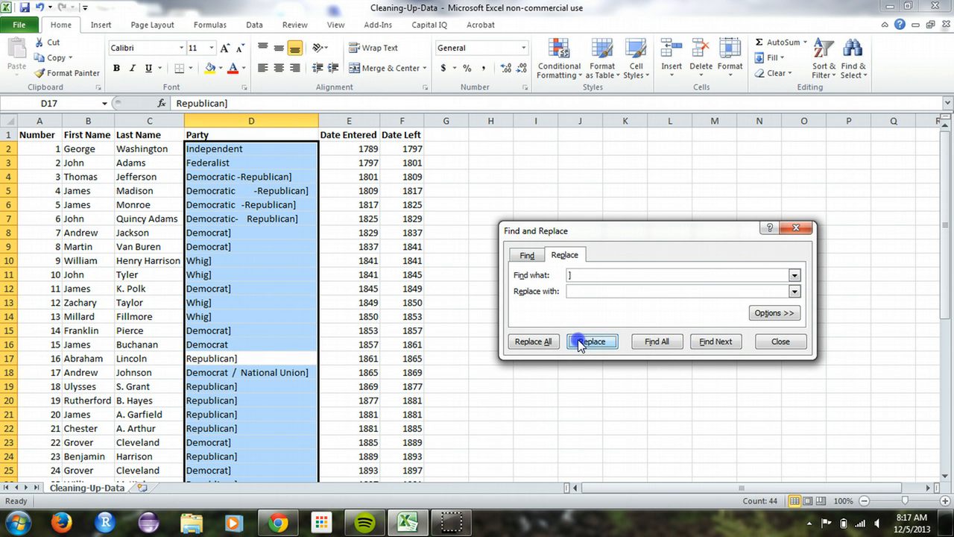
click(534, 341)
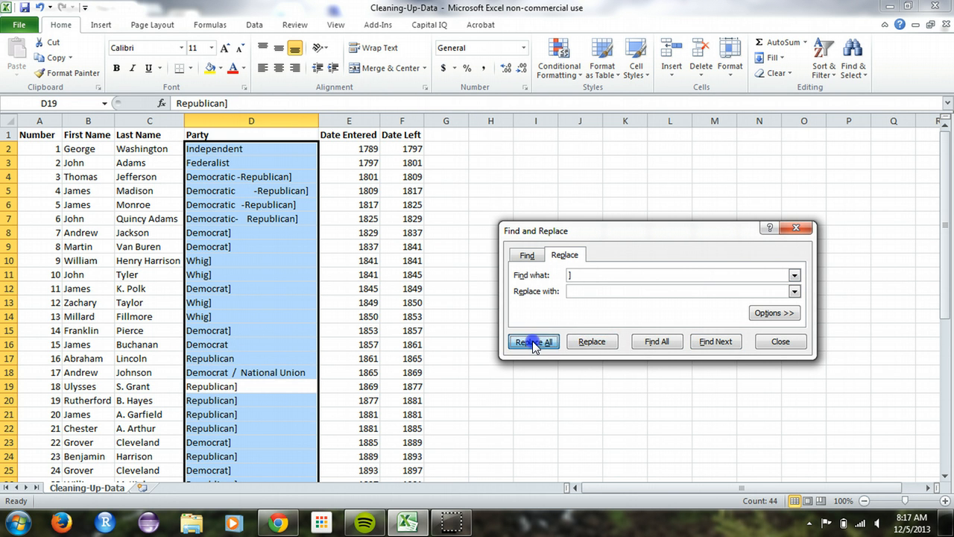
click(534, 341)
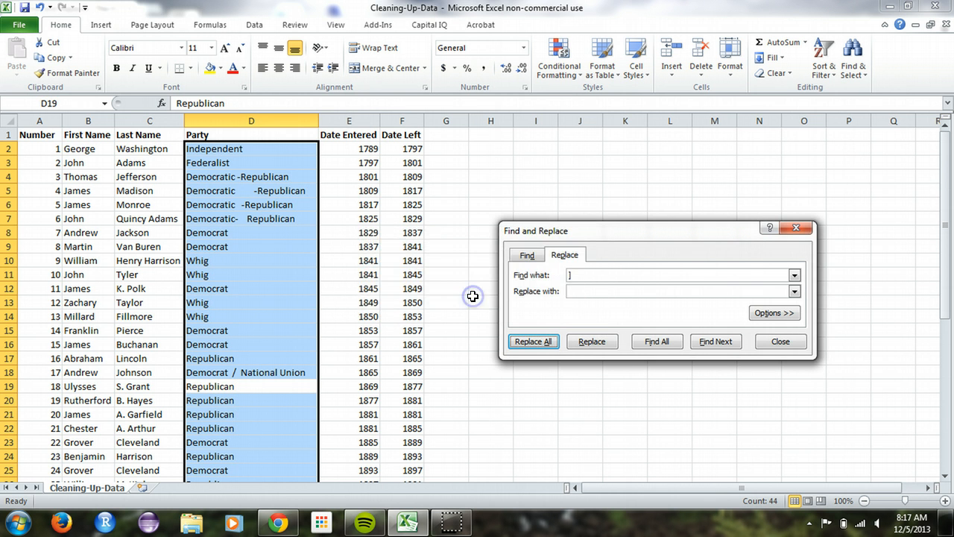
click(780, 340)
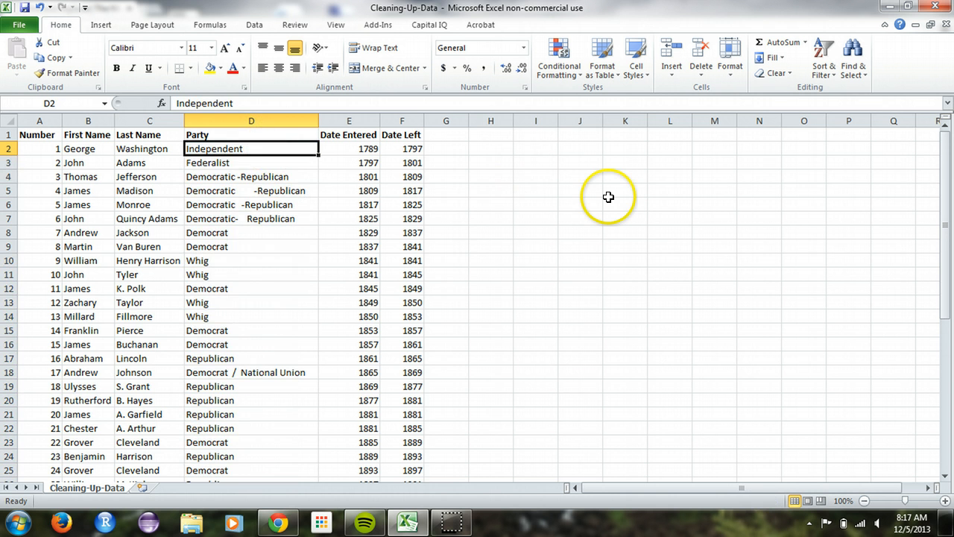
click(250, 372)
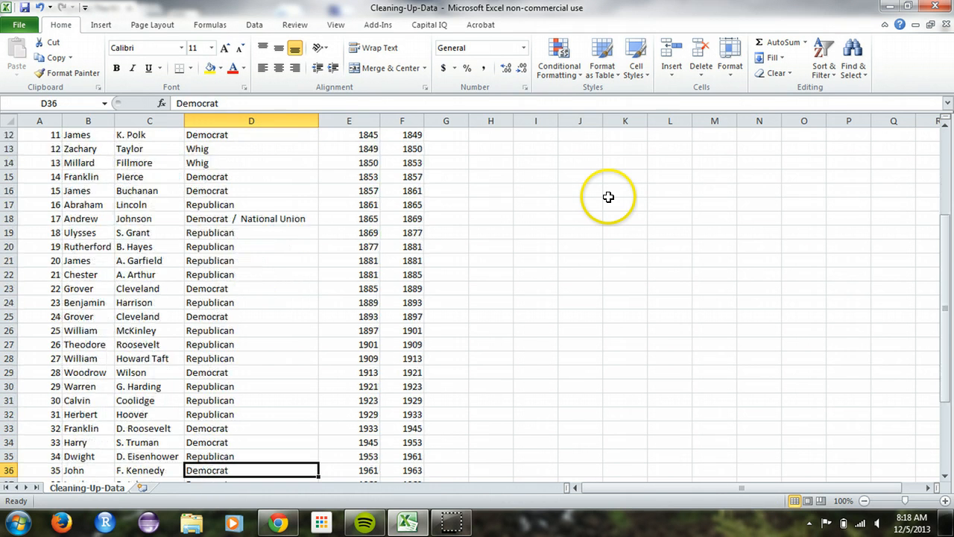
scroll(down, 3)
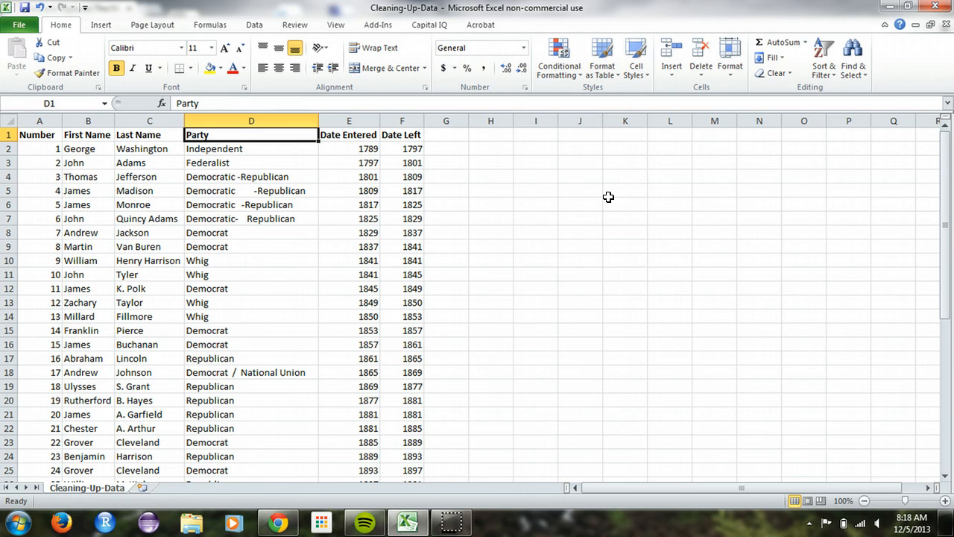
click(250, 163)
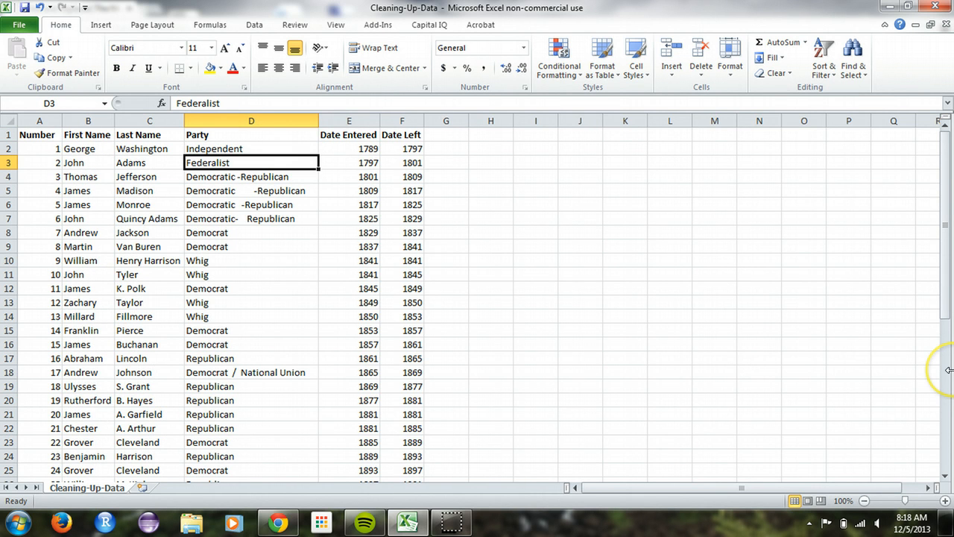
click(277, 522)
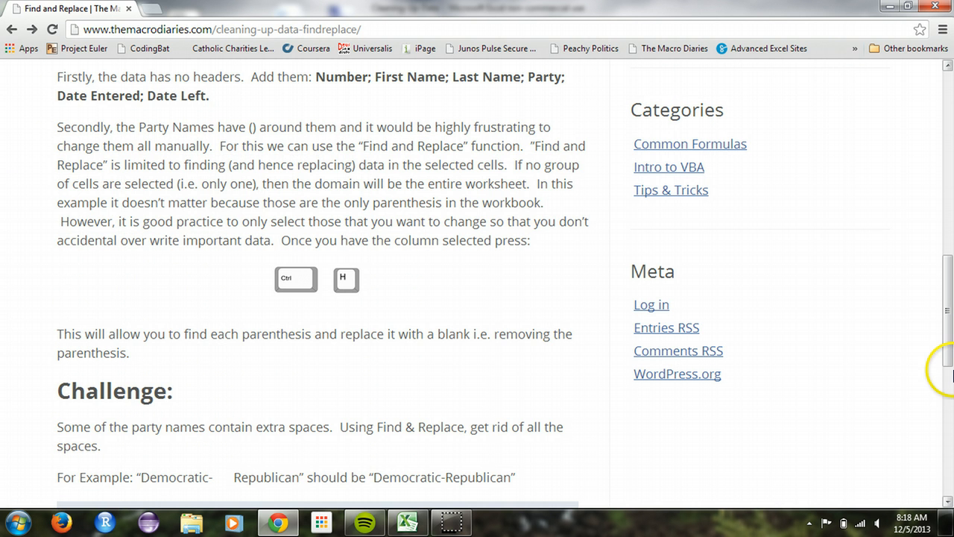
Scroll to the extra-spaces challenge on the Macro Diaries page and return to the spreadsheet.
scroll(down, 3)
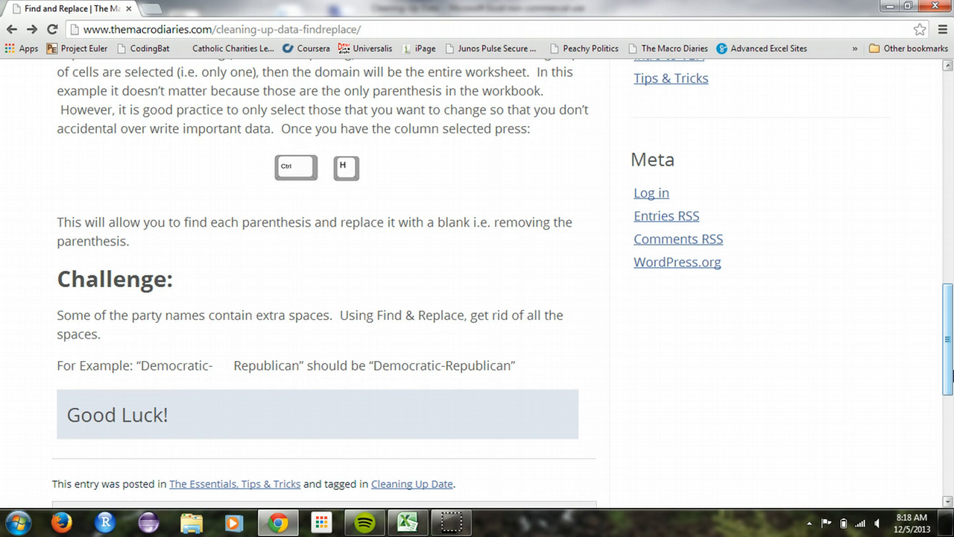
key(alt+tab)
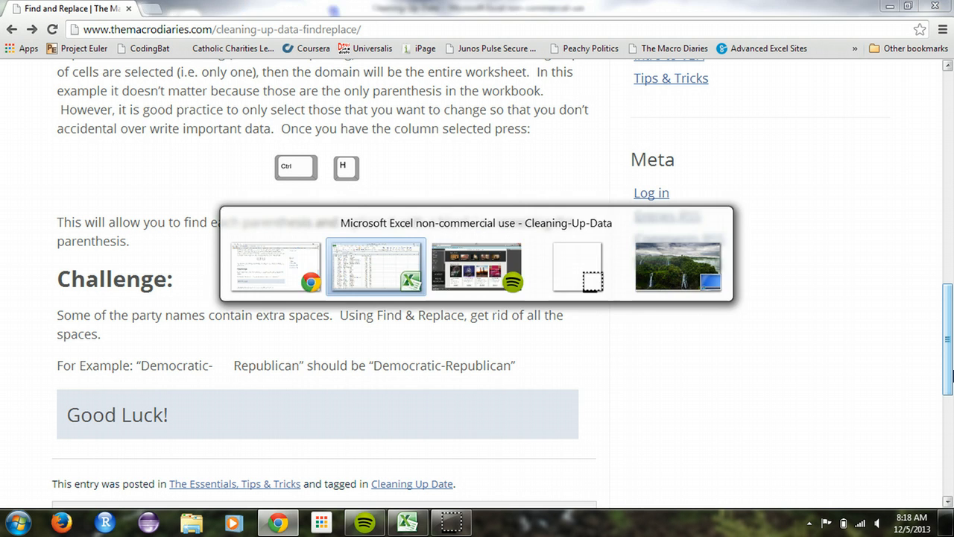
Inspect the spaced Democratic -Republican entry in D6 against a plain Republican one, briefly showing Find and Replace.
click(376, 265)
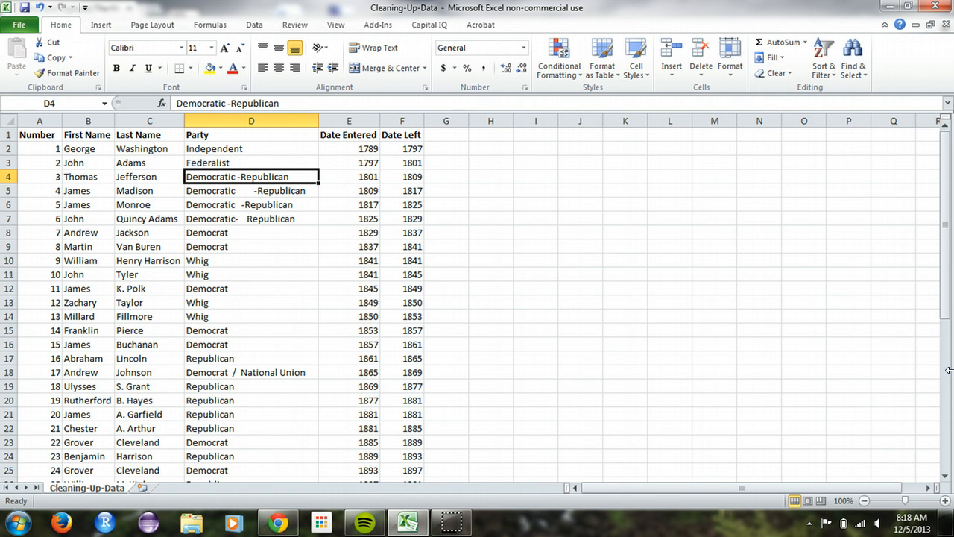
click(250, 204)
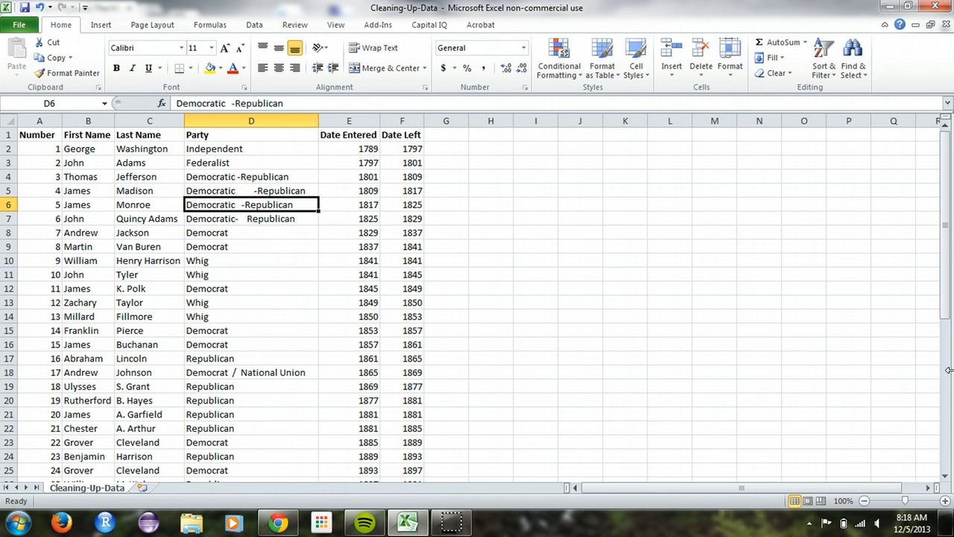
click(251, 399)
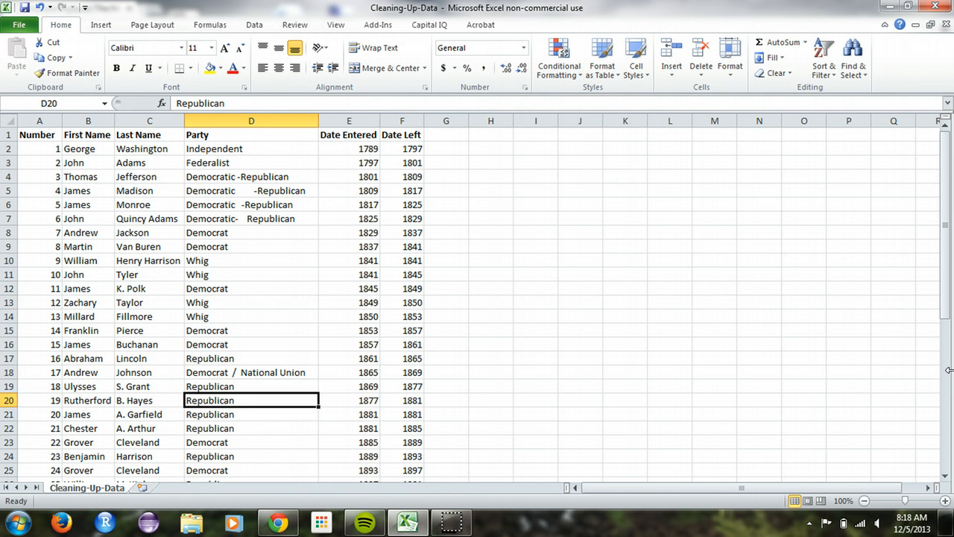
click(250, 205)
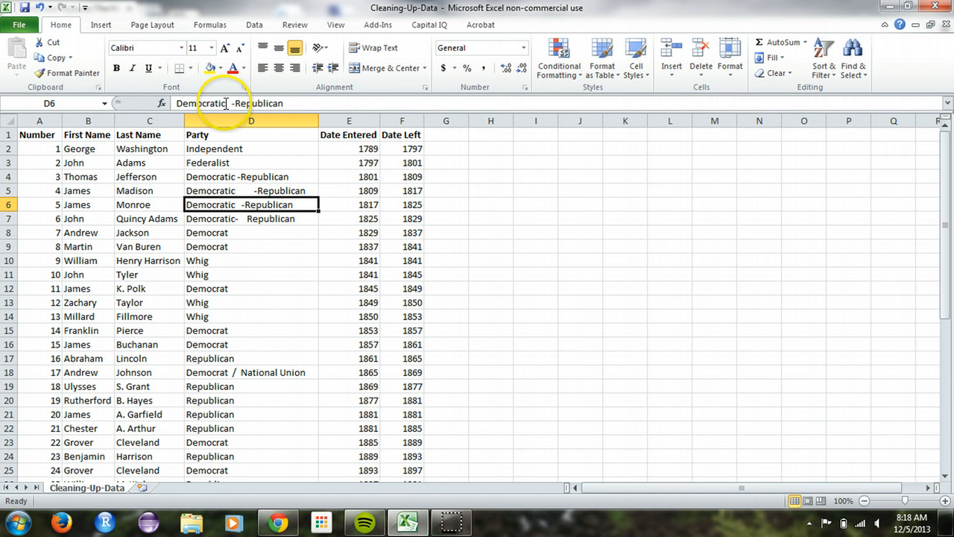
mouse_move(754, 380)
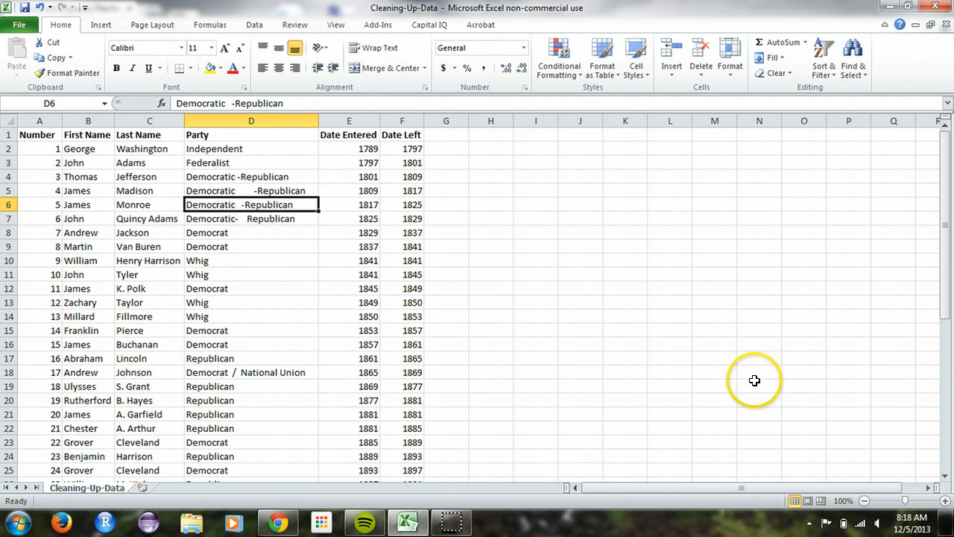
key(ctrl+h)
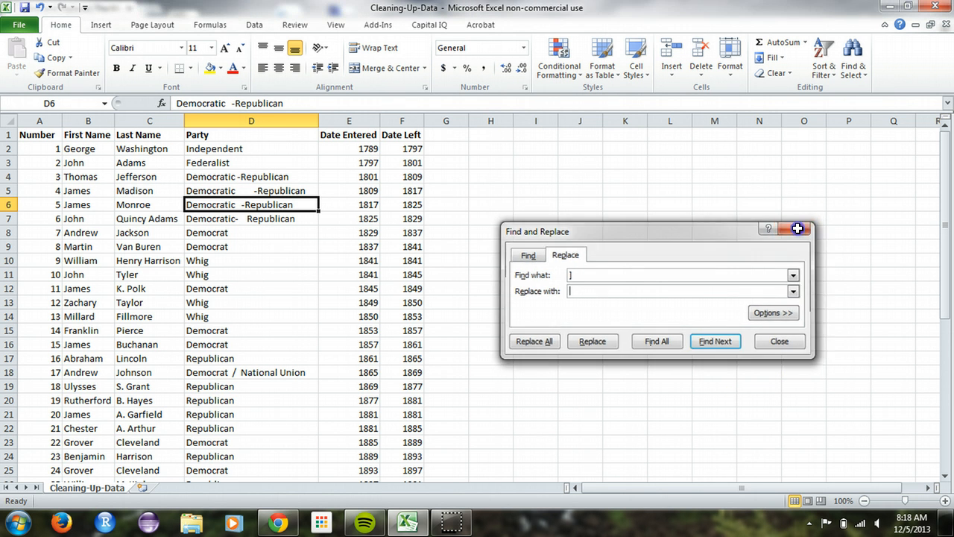
click(796, 228)
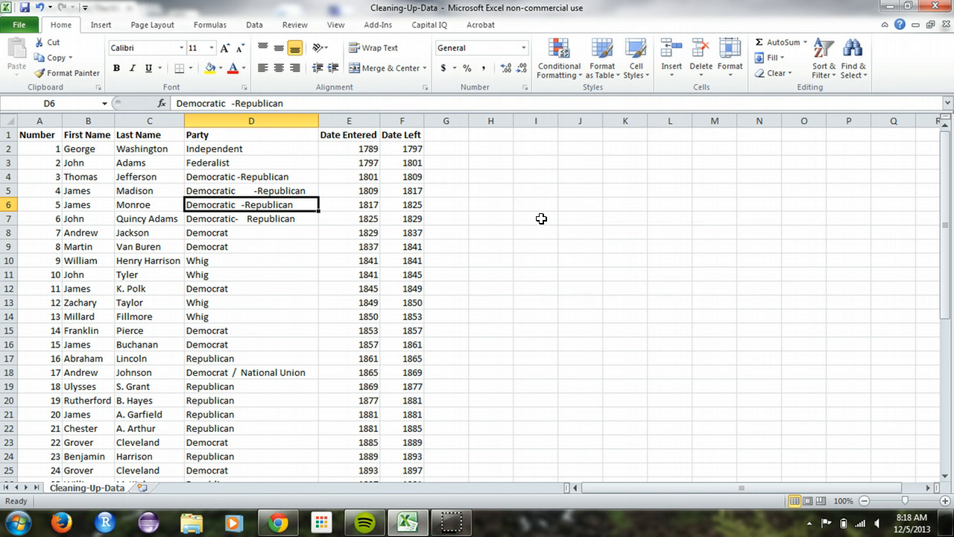
mouse_move(596, 236)
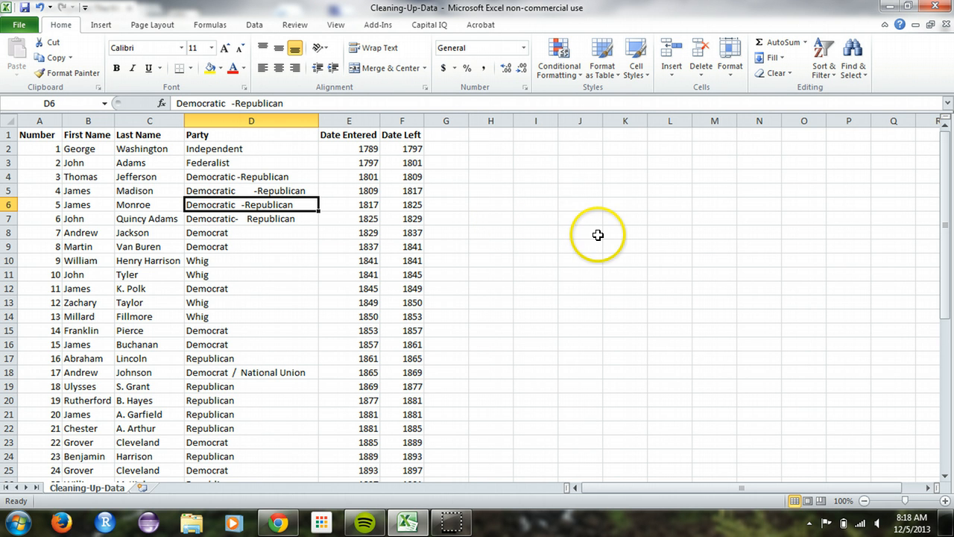